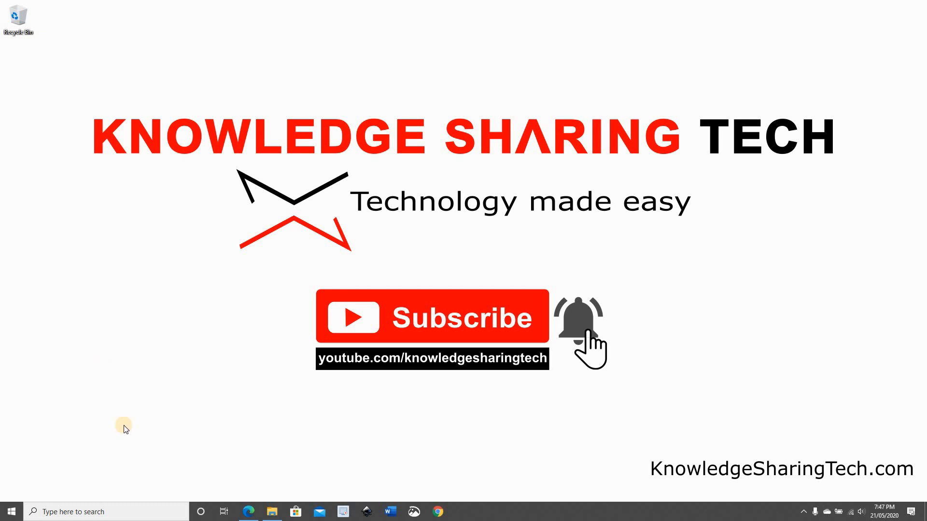
# Launch Microsoft Edge from the taskbar to a new tab page
pyautogui.click(247, 512)
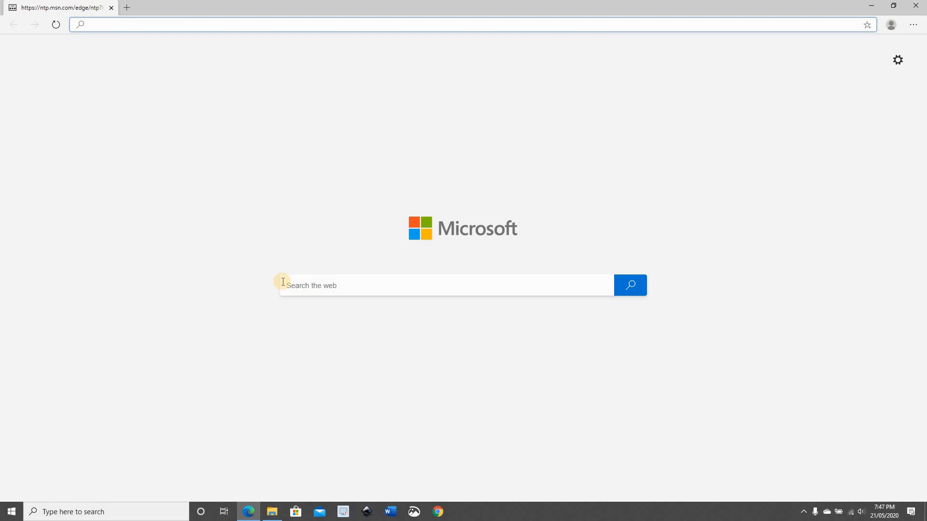
# Search system76 in Edge and follow DISCOVER POP!_OS 20.04 LTS to pop.system76.com
pyautogui.write('system7')
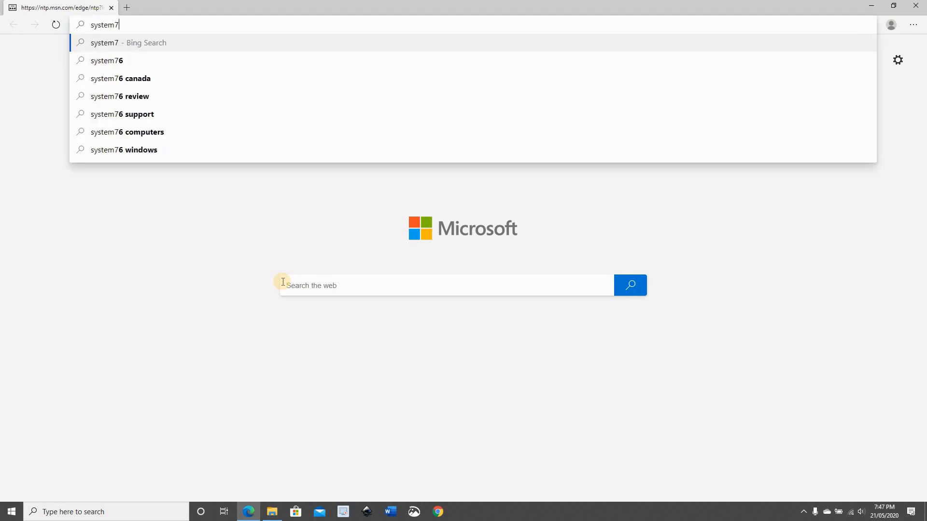
pyautogui.click(100, 61)
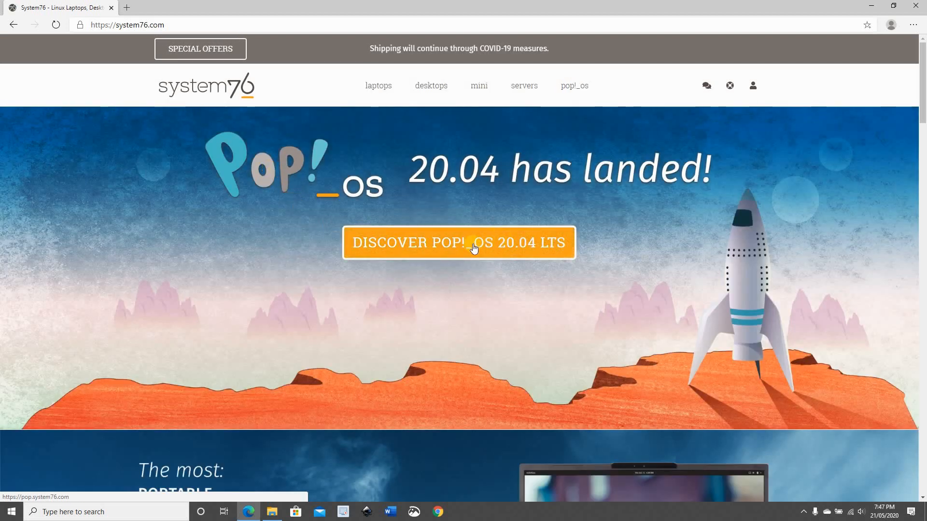
pyautogui.click(472, 242)
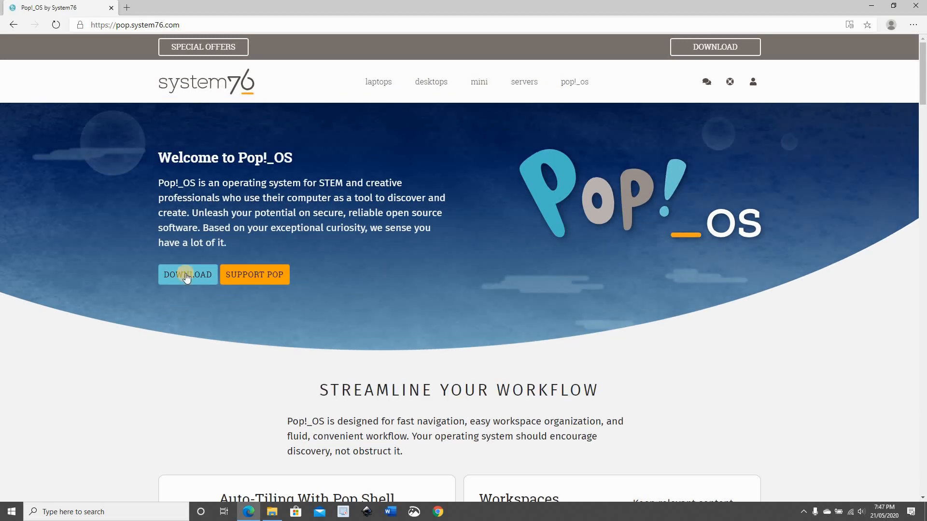
# Download the Pop!_OS 20.04 LTS ISO using the DOWNLOAD (INTEL/AMD) option
pyautogui.click(188, 274)
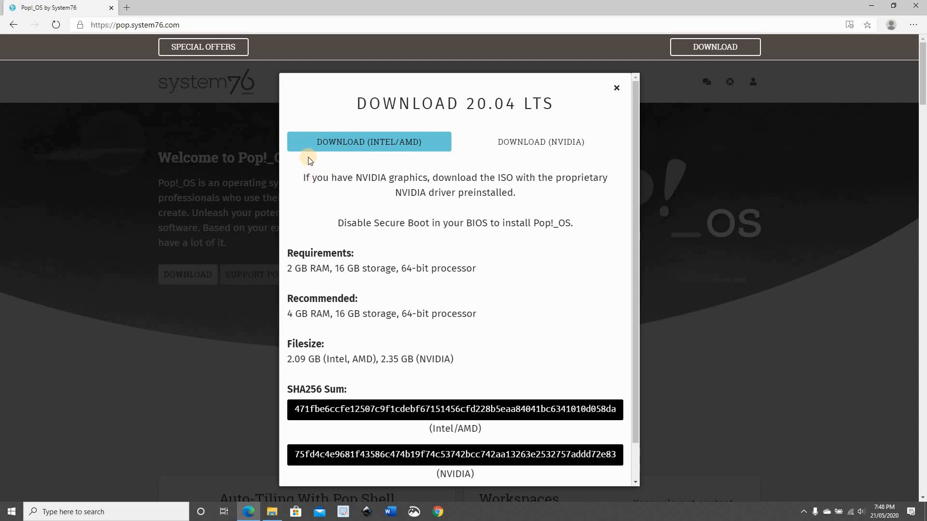
pyautogui.moveTo(413, 146)
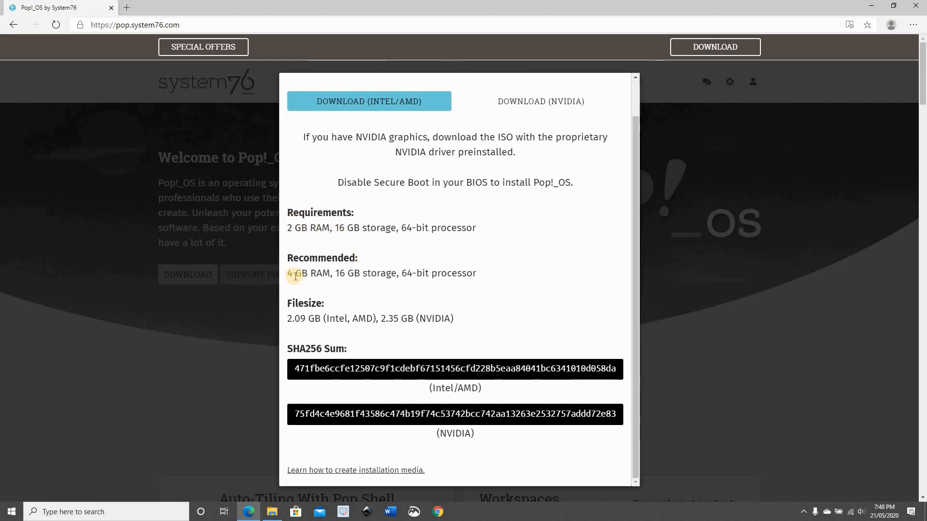
pyautogui.moveTo(447, 272)
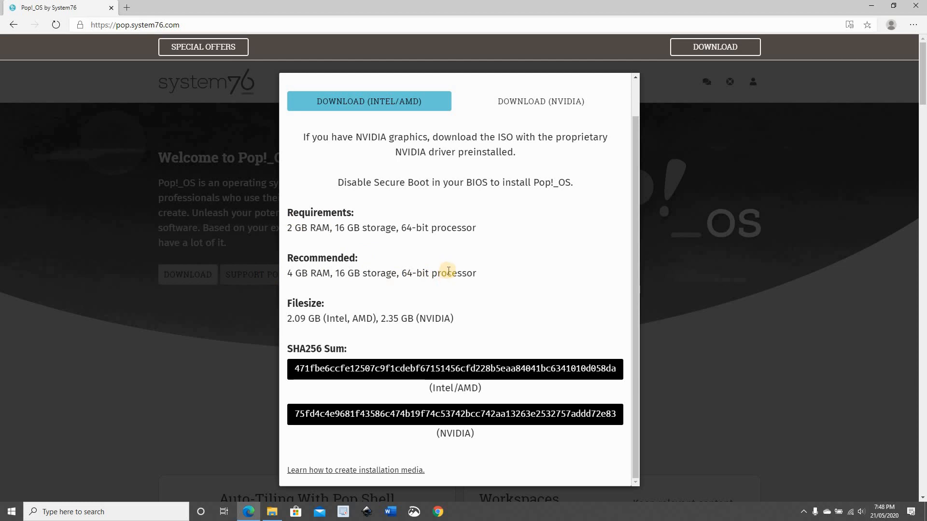
pyautogui.scroll(3)
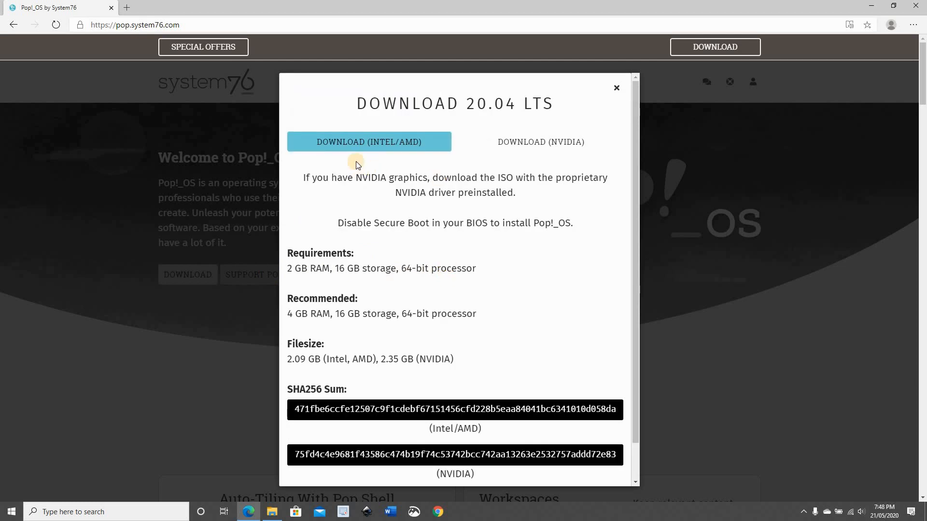
pyautogui.click(368, 141)
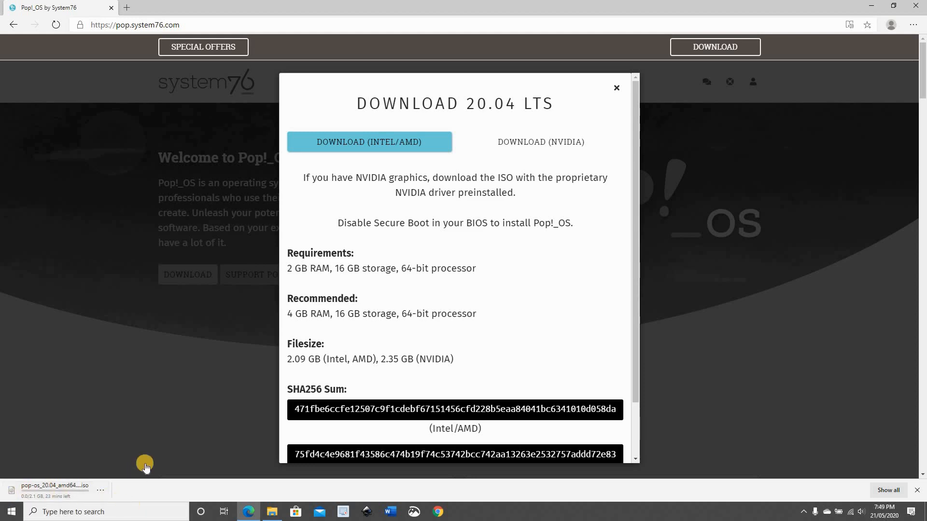
# Close the download popup and find the 2.08 GB pop-os ISO in Downloads
pyautogui.click(616, 88)
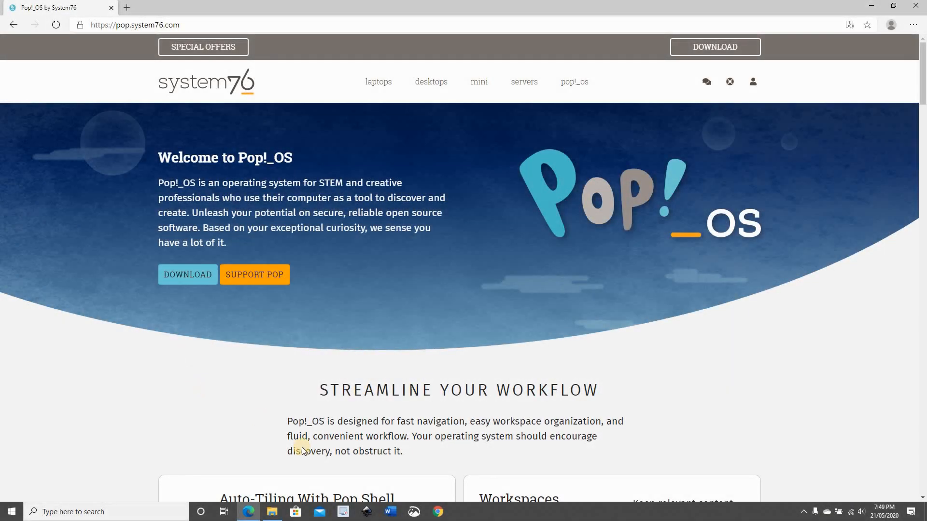
pyautogui.click(272, 512)
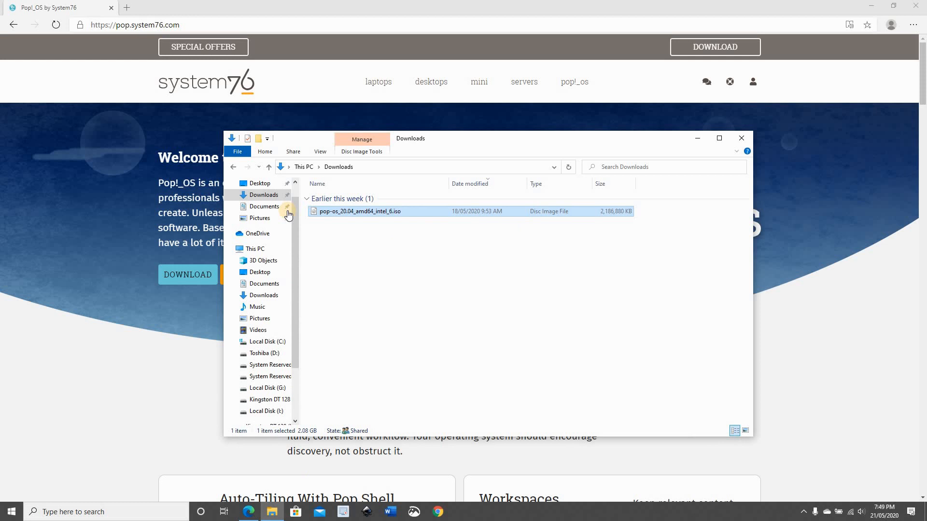
pyautogui.moveTo(427, 220)
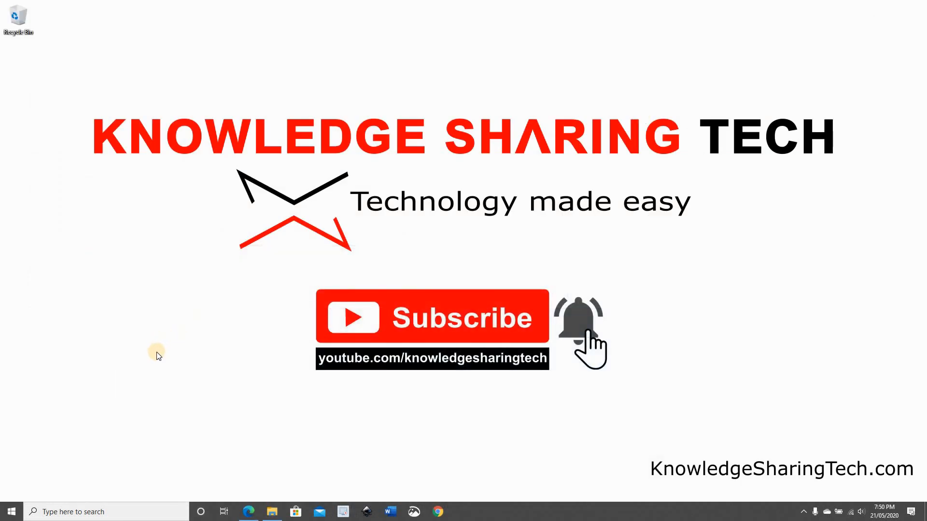
pyautogui.moveTo(120, 453)
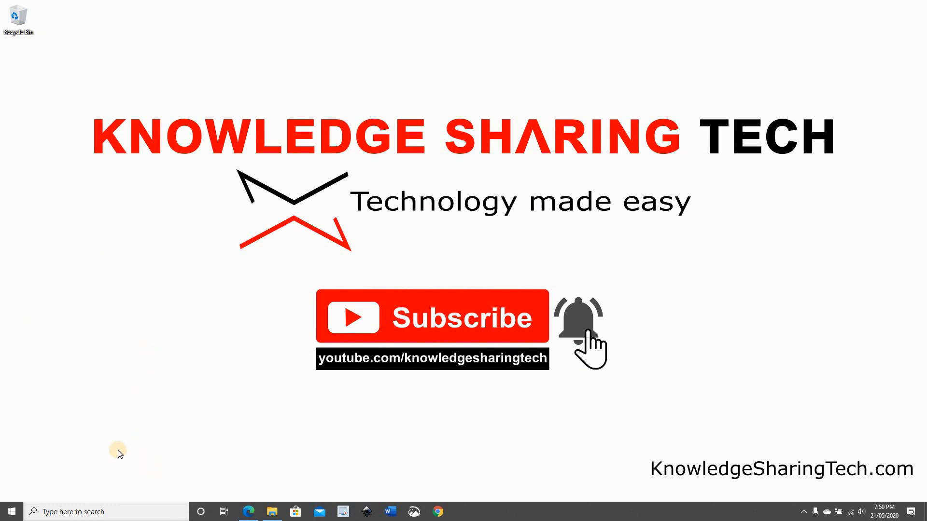
pyautogui.moveTo(164, 453)
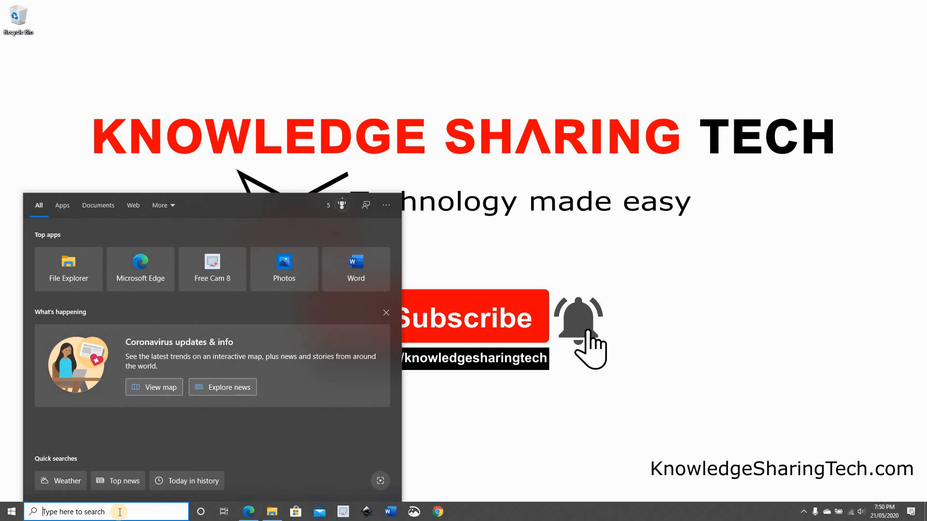
# Launch Hyper-V Manager from a Start search for 'hyper' and begin New > Virtual Machine
pyautogui.write('hyperv')
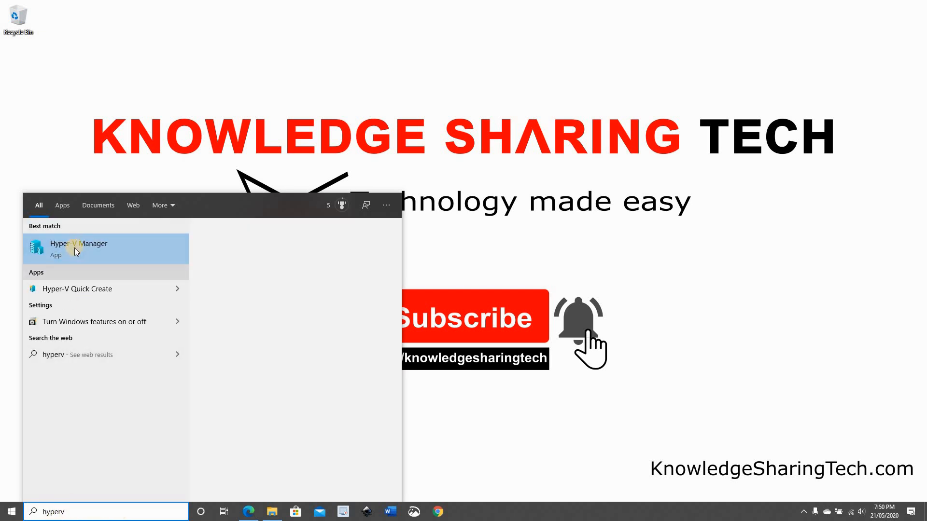
pyautogui.click(79, 249)
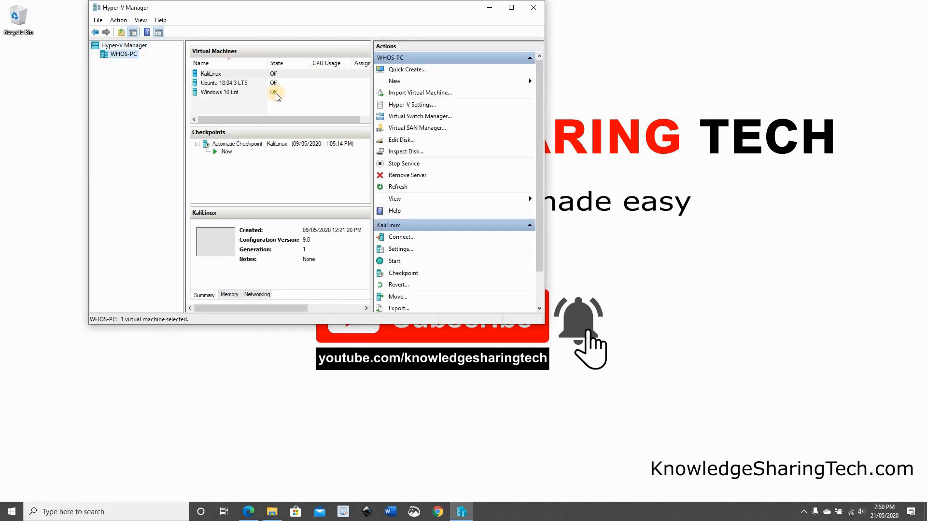
pyautogui.moveTo(394, 87)
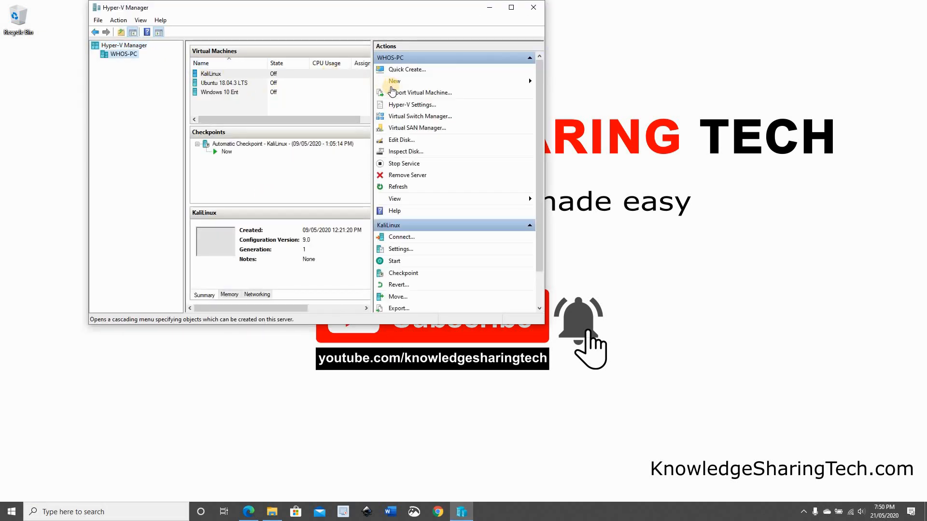
pyautogui.click(395, 81)
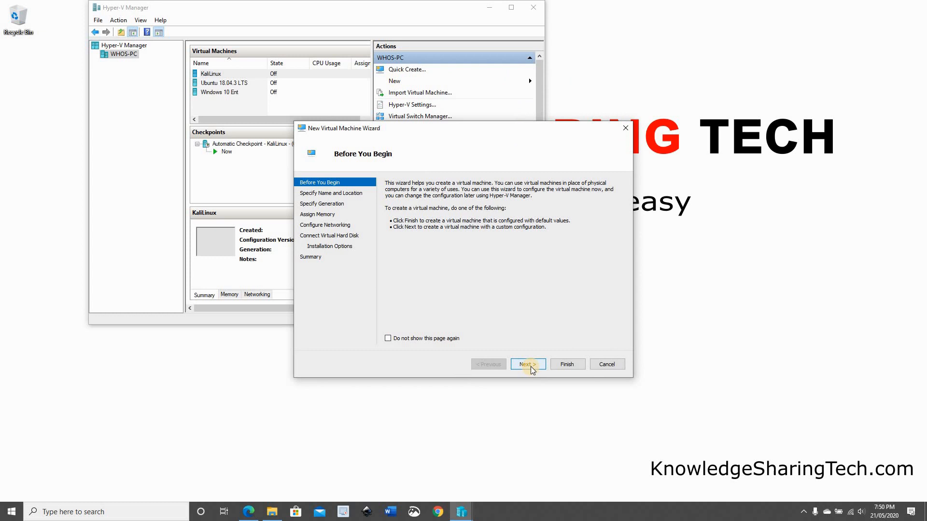
# Enter the name Pop-OS, keep Generation 1, and enter 2048 MB startup memory
pyautogui.click(527, 364)
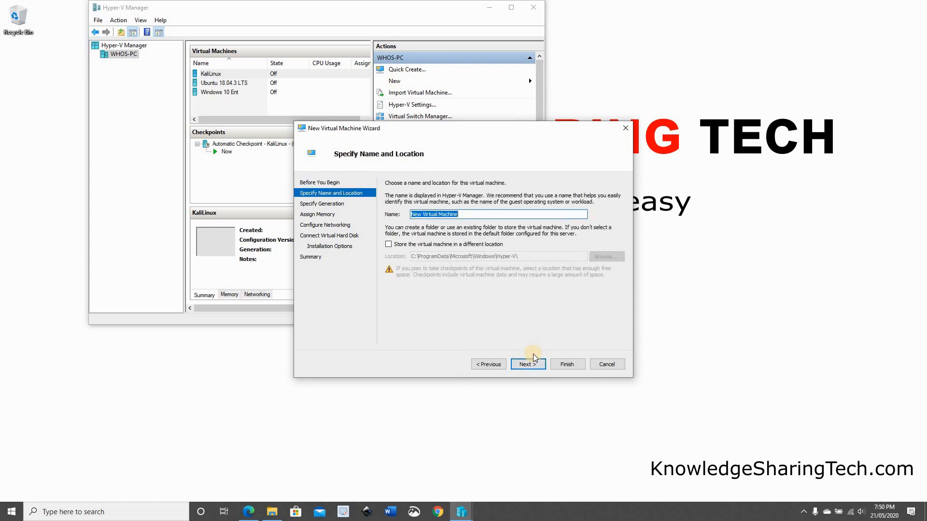
pyautogui.write('Pop-OS')
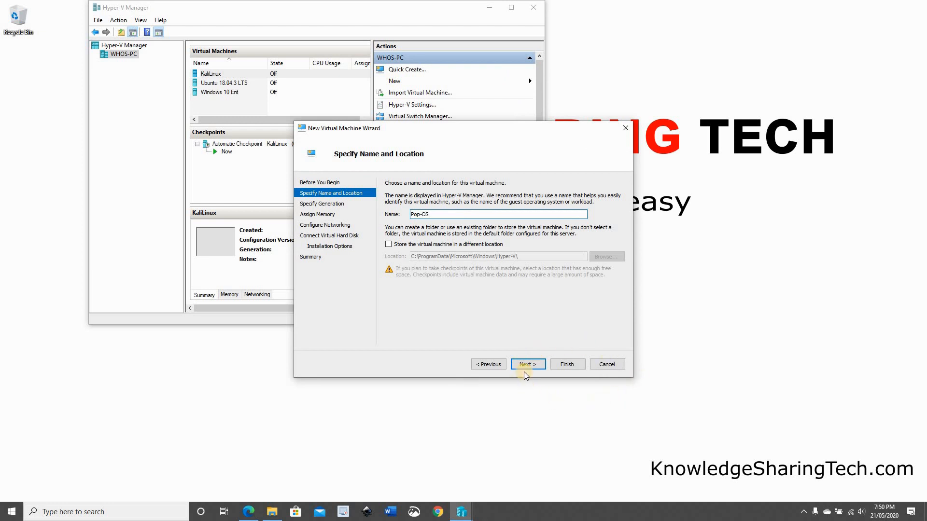
pyautogui.click(528, 364)
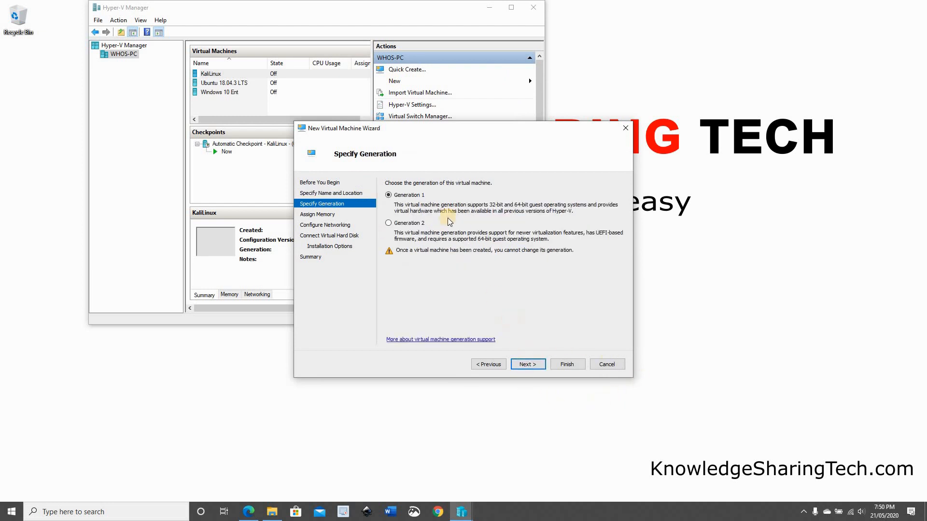
pyautogui.moveTo(515, 363)
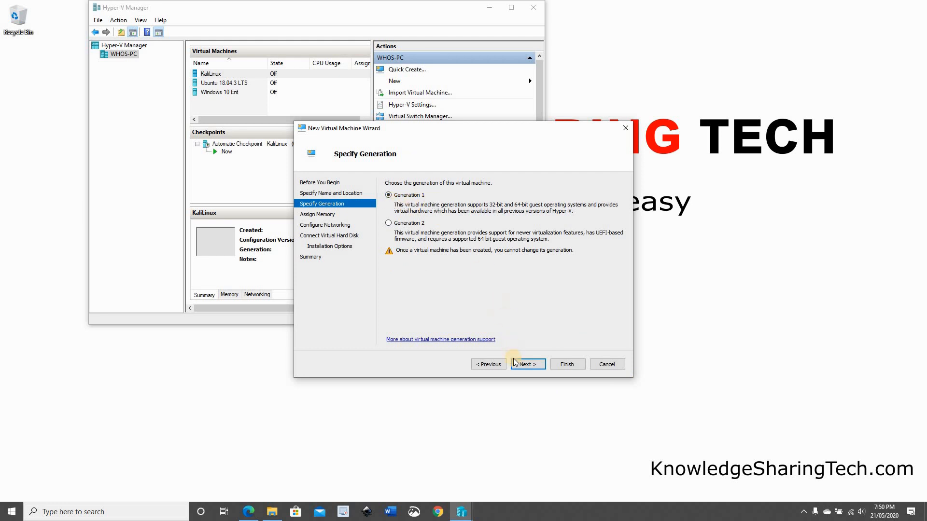
pyautogui.click(527, 364)
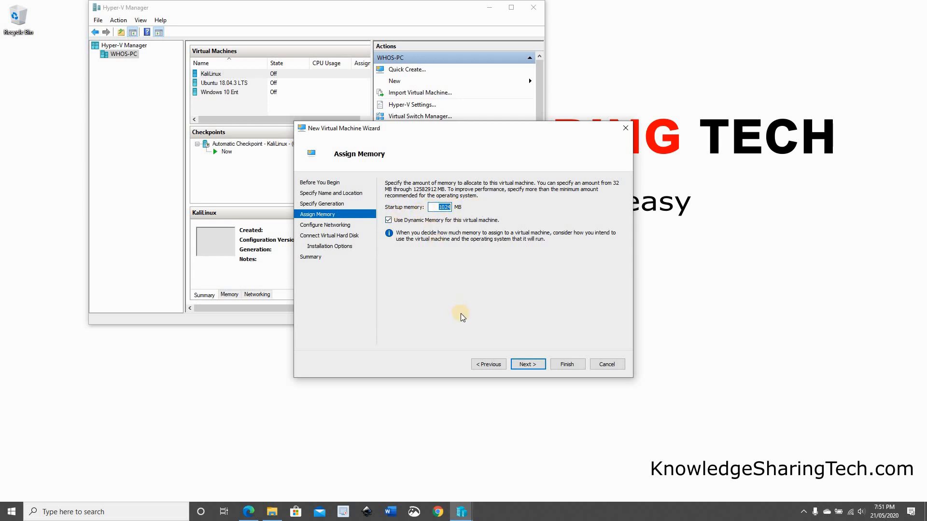
pyautogui.write('2048')
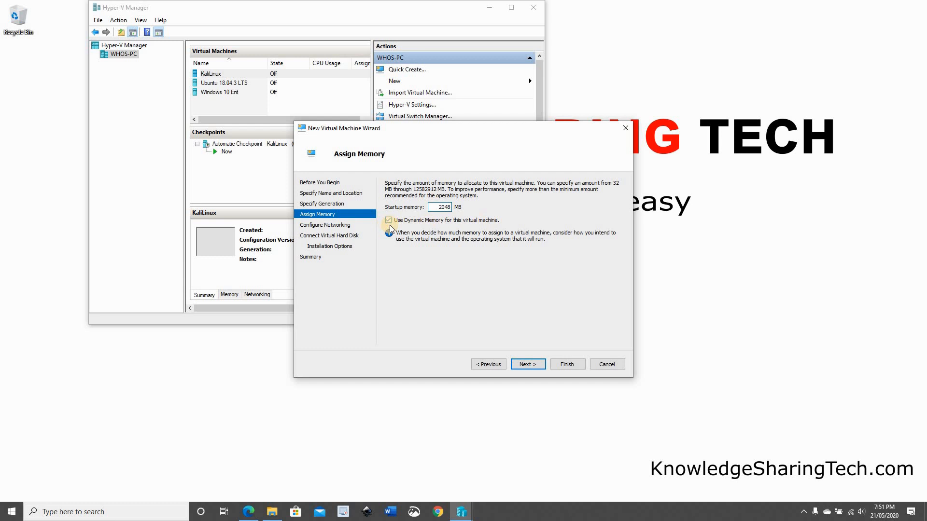
# Select the Internet switch for networking and make the Pop-OS.vhdx disk 40 GB
pyautogui.click(528, 364)
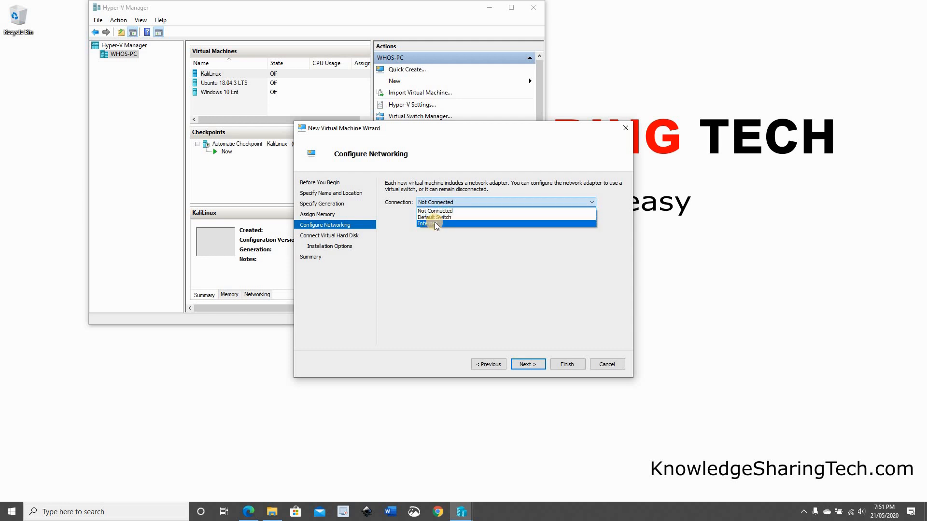
pyautogui.click(432, 223)
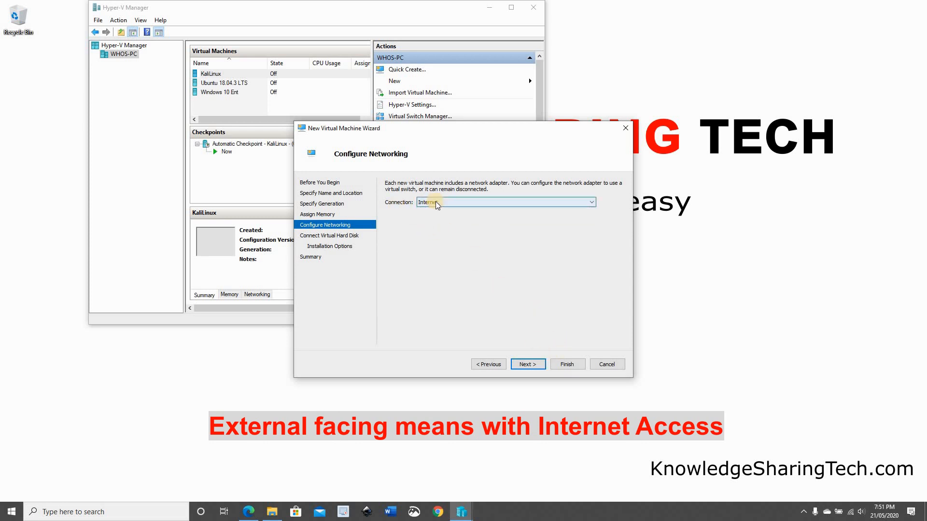
pyautogui.click(528, 364)
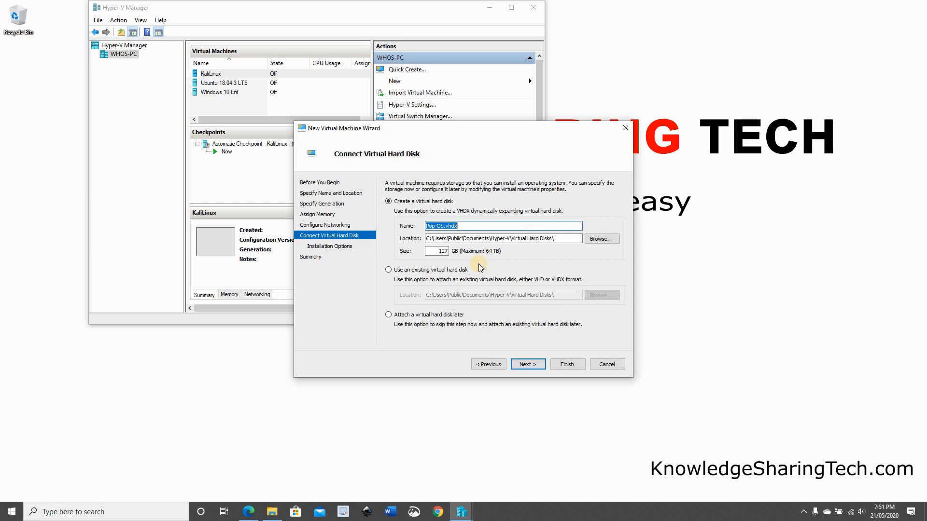
pyautogui.moveTo(399, 210)
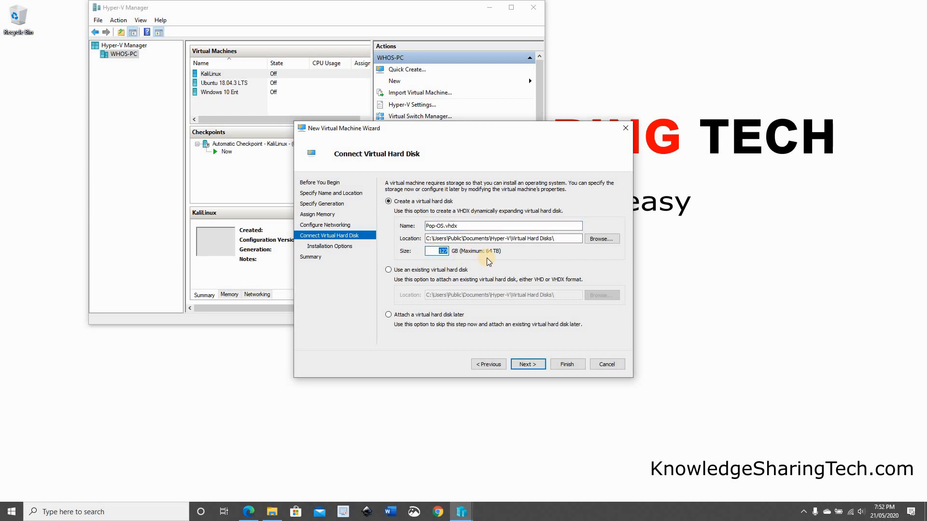
pyautogui.write('40')
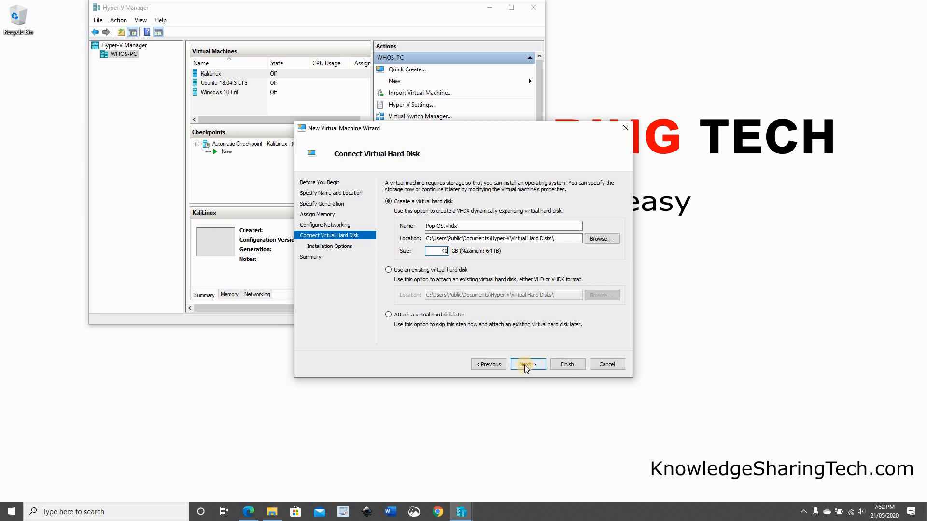
# Set the install media to the pop-os_20.04_amd64_intel_6.iso image file
pyautogui.click(528, 364)
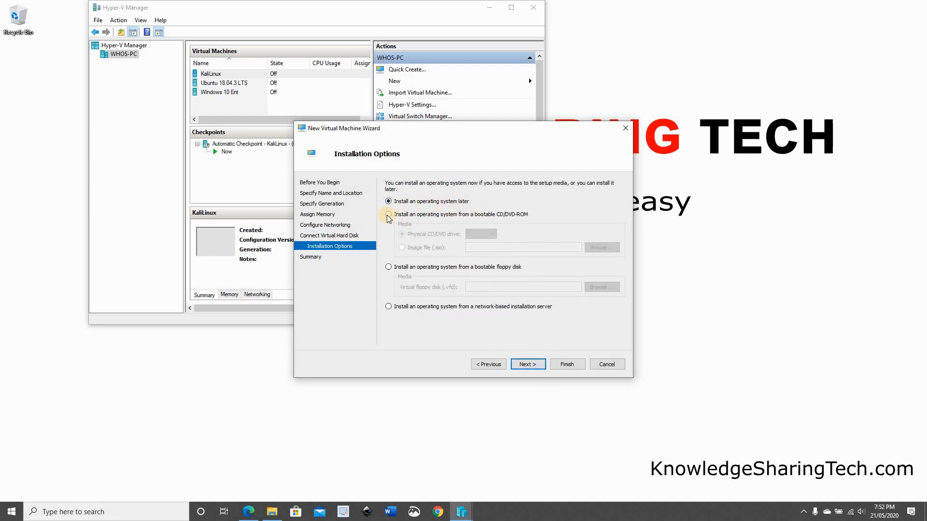
pyautogui.click(388, 215)
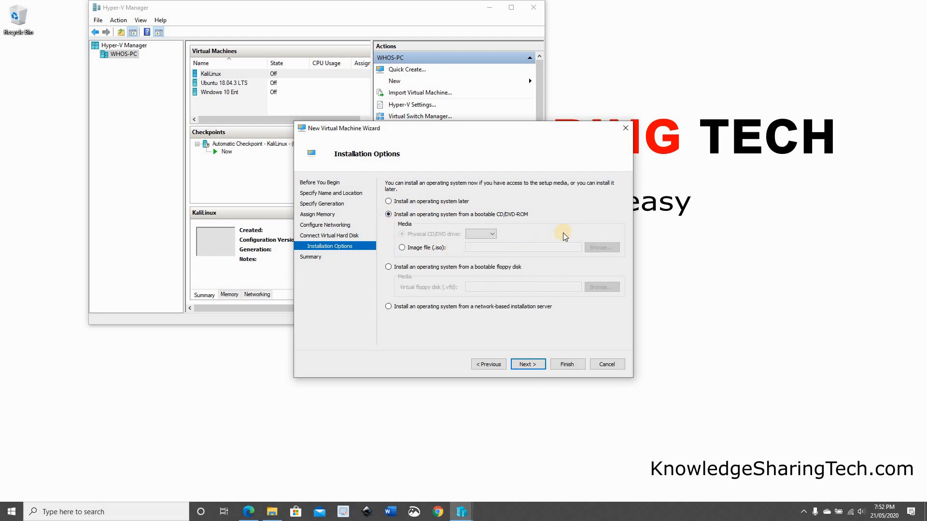
pyautogui.moveTo(568, 208)
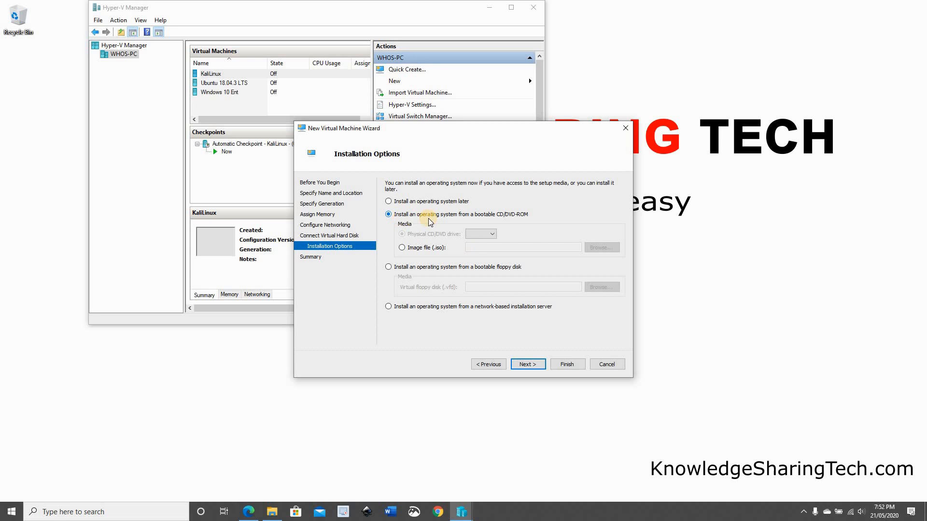
pyautogui.moveTo(495, 221)
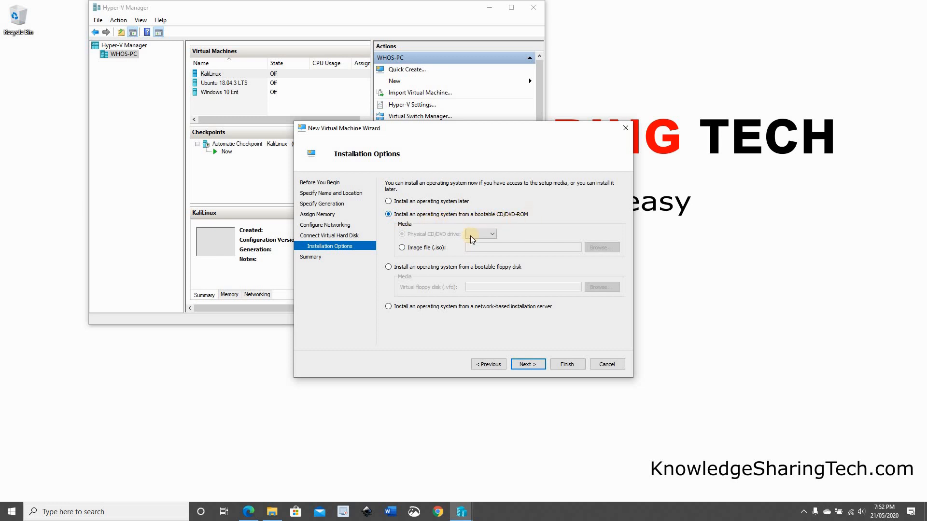
pyautogui.click(401, 248)
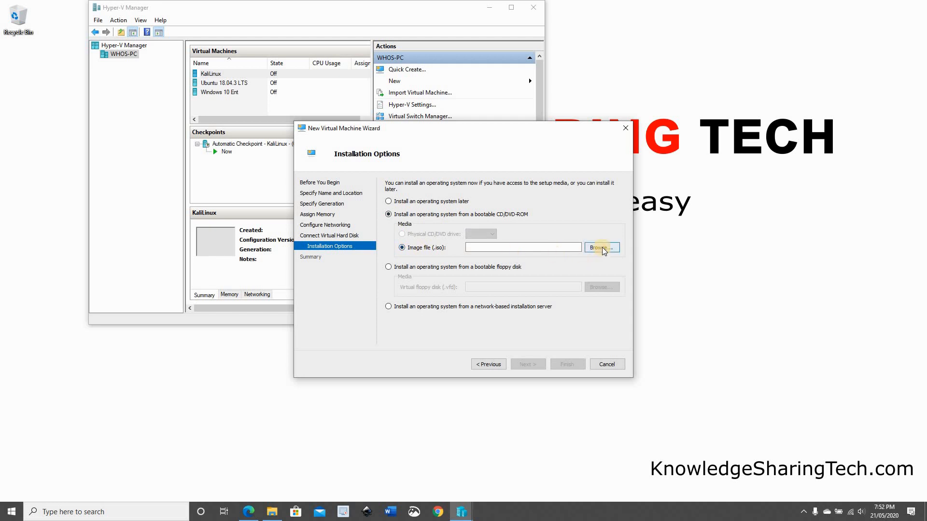
pyautogui.click(602, 248)
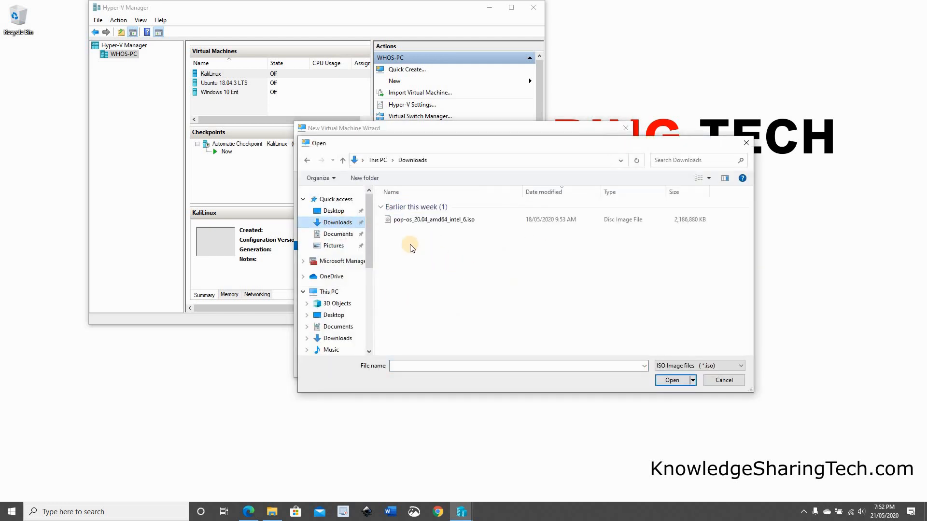
pyautogui.moveTo(410, 229)
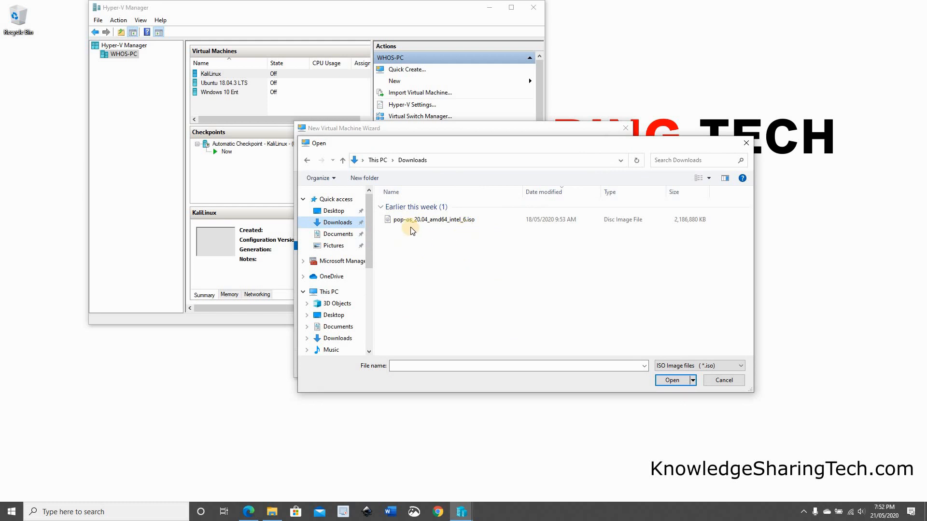
pyautogui.click(433, 219)
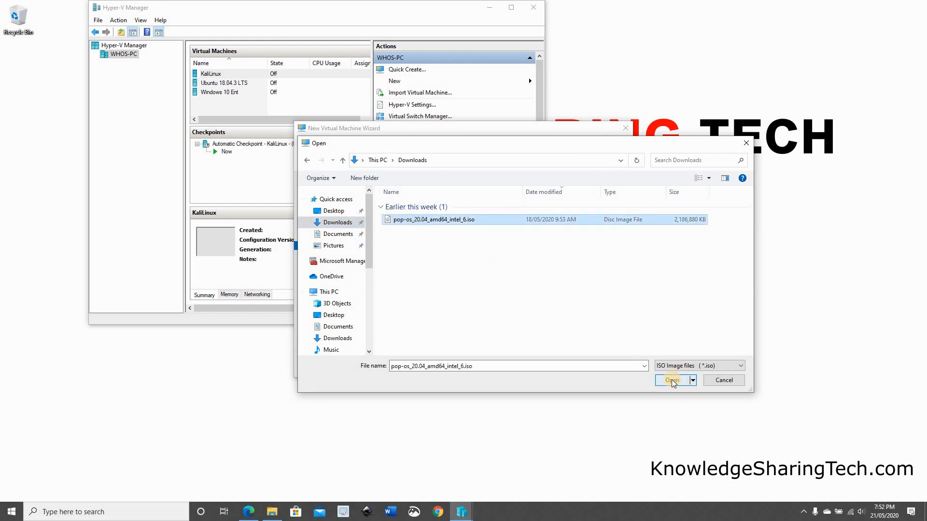
pyautogui.click(672, 380)
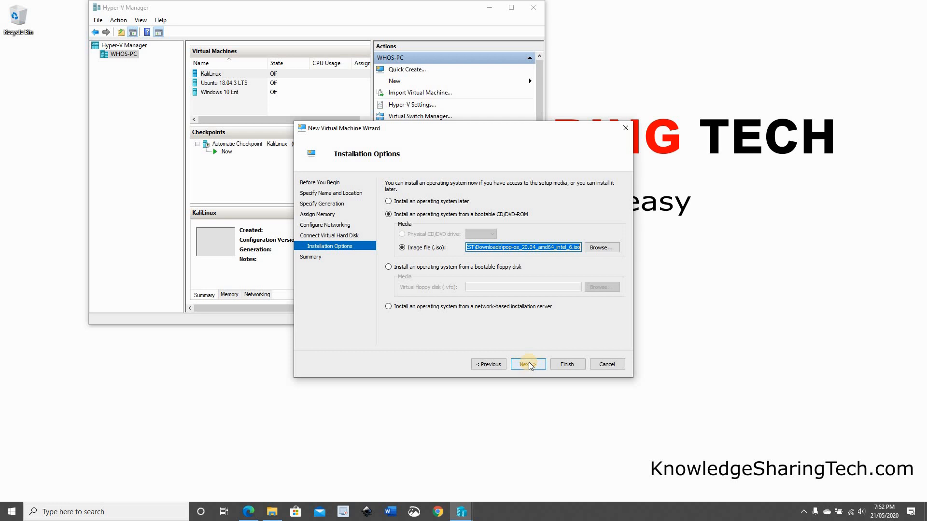
# Review the summary and finish creating the Pop-OS virtual machine
pyautogui.click(528, 364)
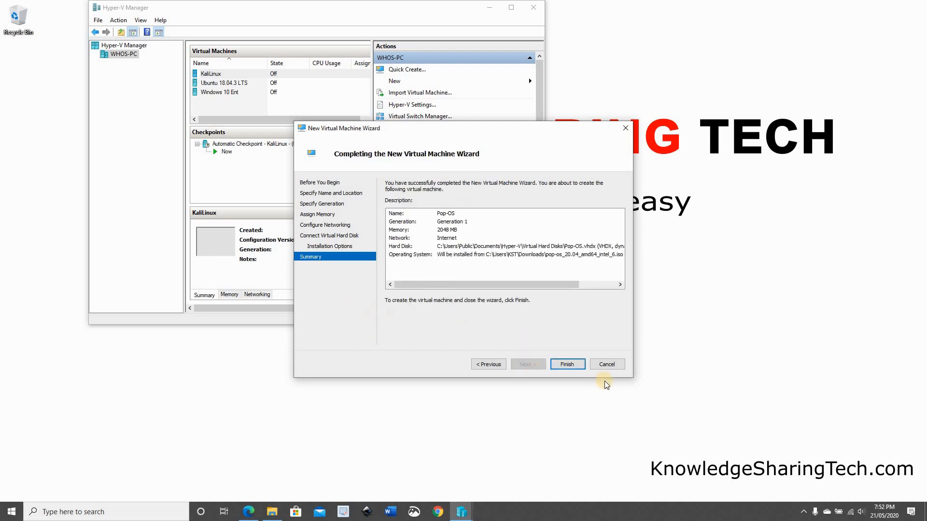
pyautogui.click(567, 365)
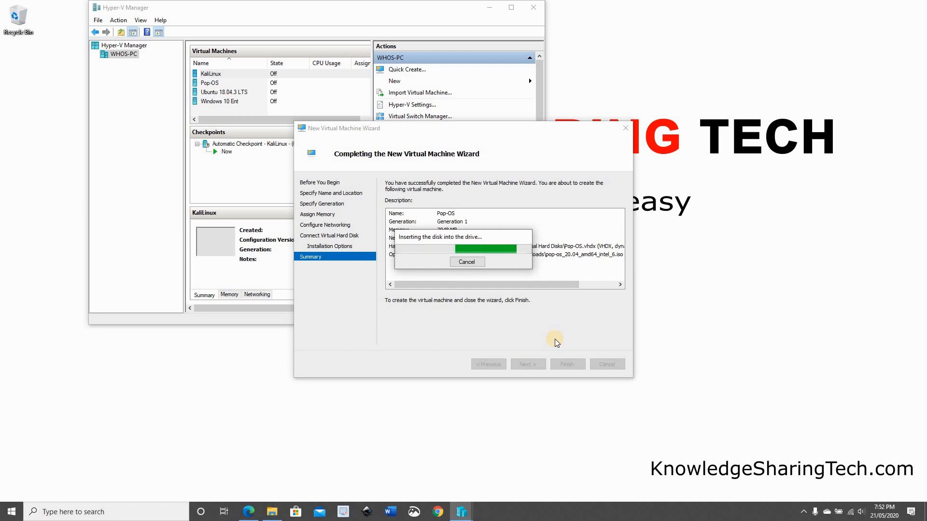
pyautogui.click(568, 364)
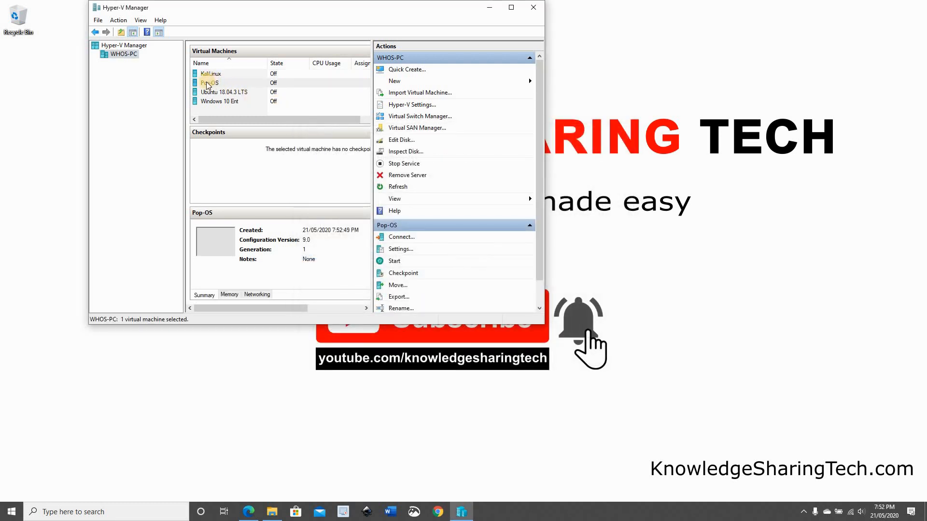
# Set Pop-OS's number of virtual processors to 2 in its Settings and save
pyautogui.click(209, 83)
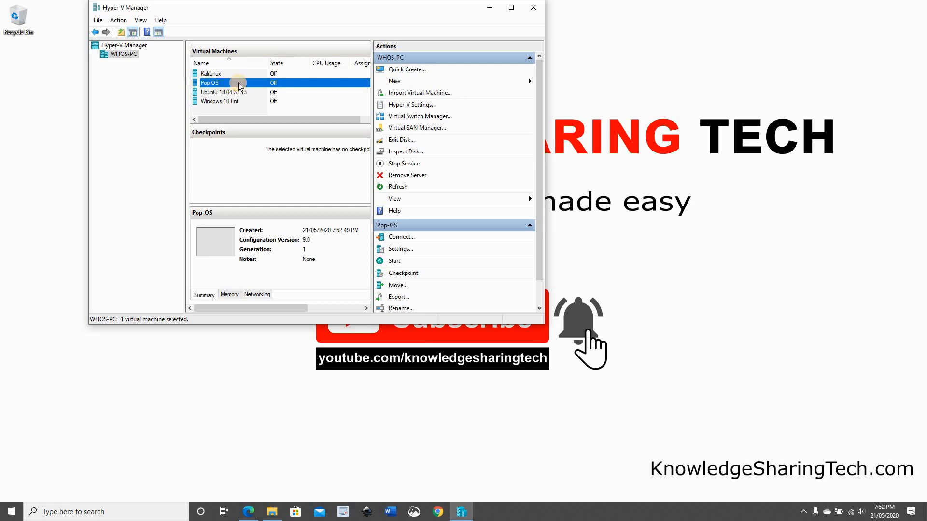
pyautogui.moveTo(248, 83)
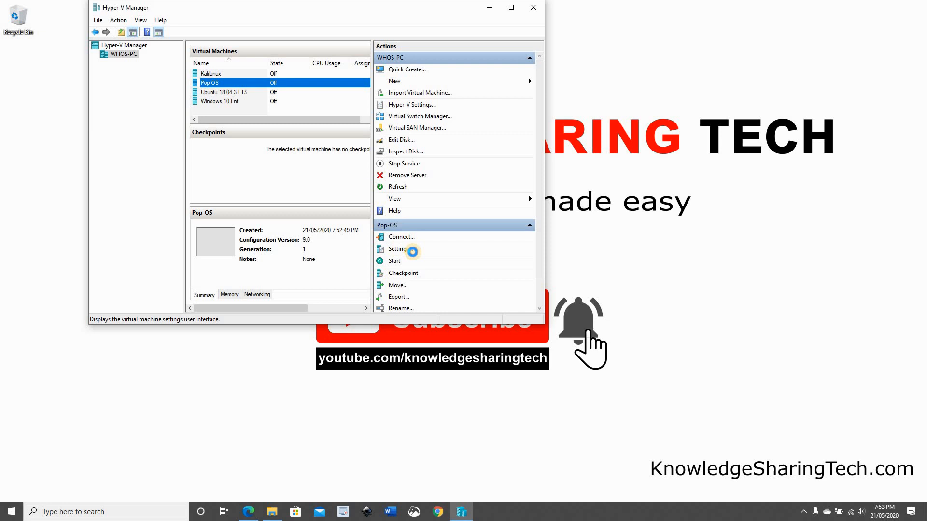
pyautogui.click(398, 249)
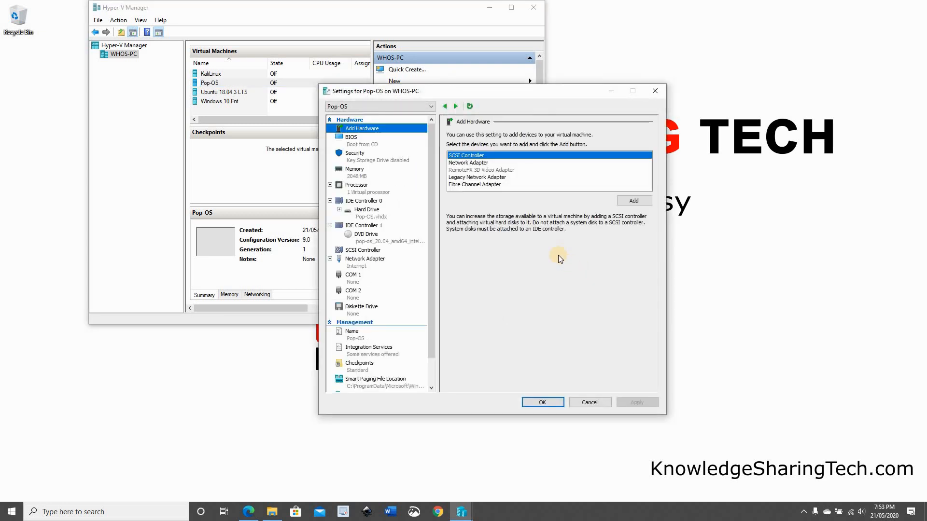
pyautogui.click(357, 185)
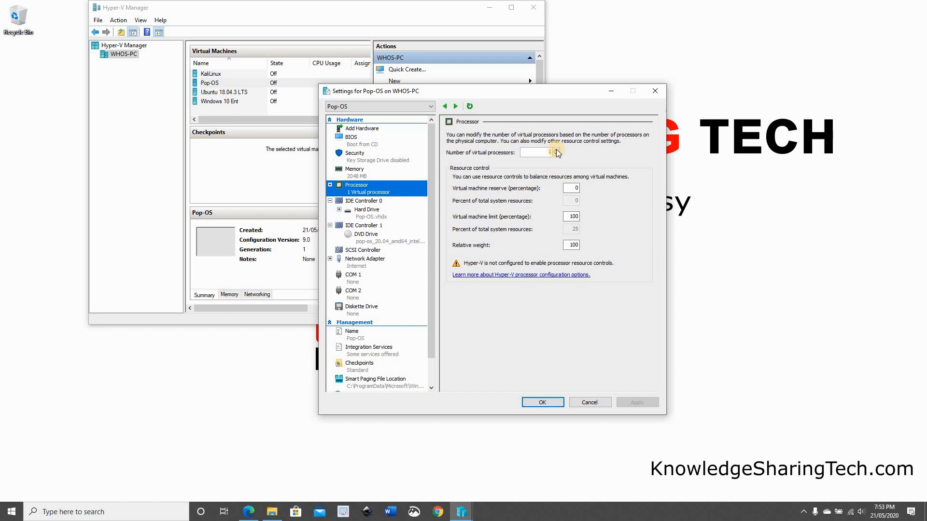
pyautogui.click(556, 150)
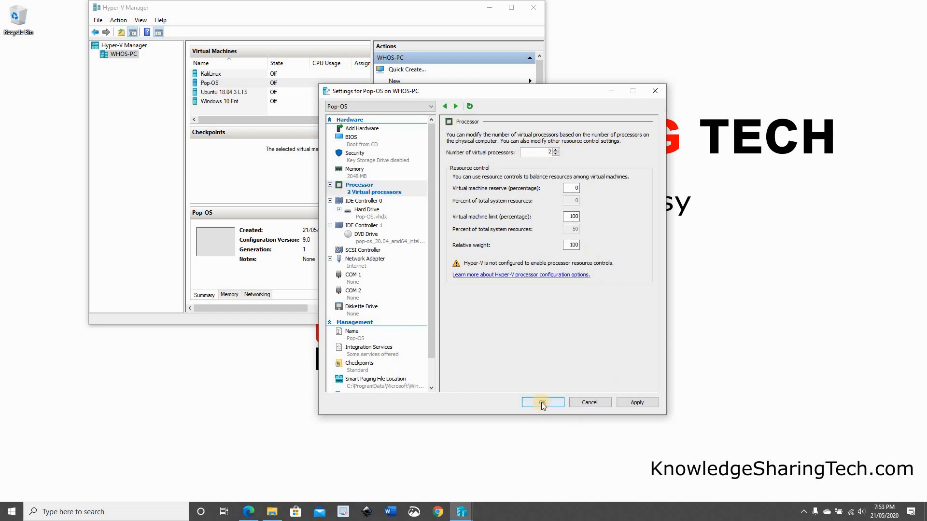
pyautogui.click(542, 402)
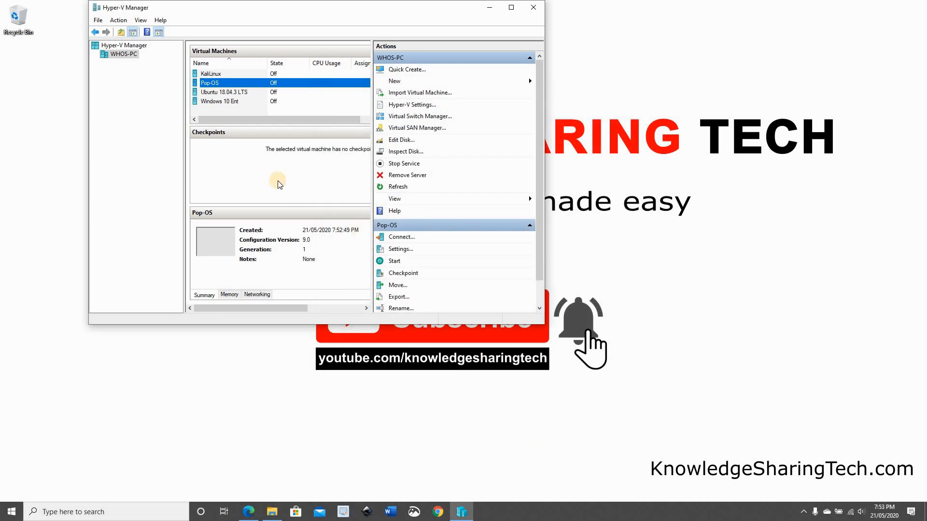
pyautogui.moveTo(285, 199)
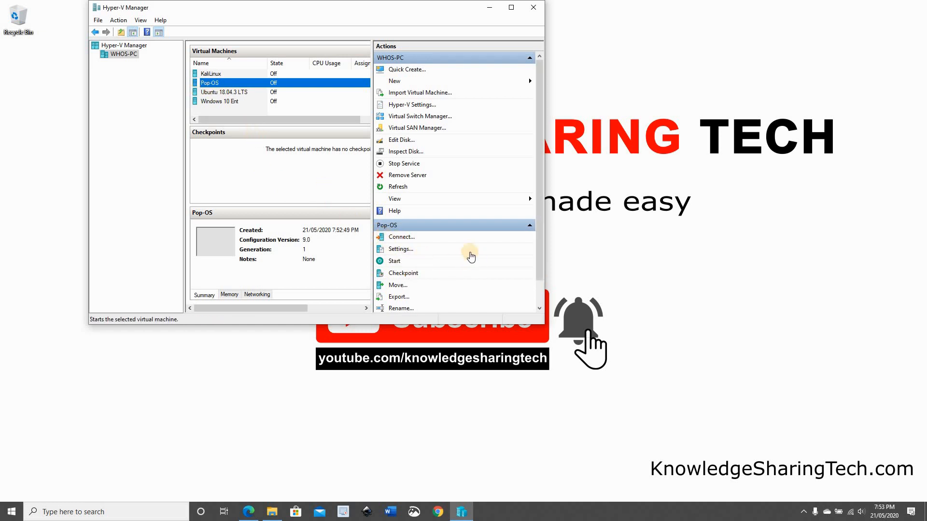
# Connect to Pop-OS and start it, booting to the installer's language screen
pyautogui.click(402, 237)
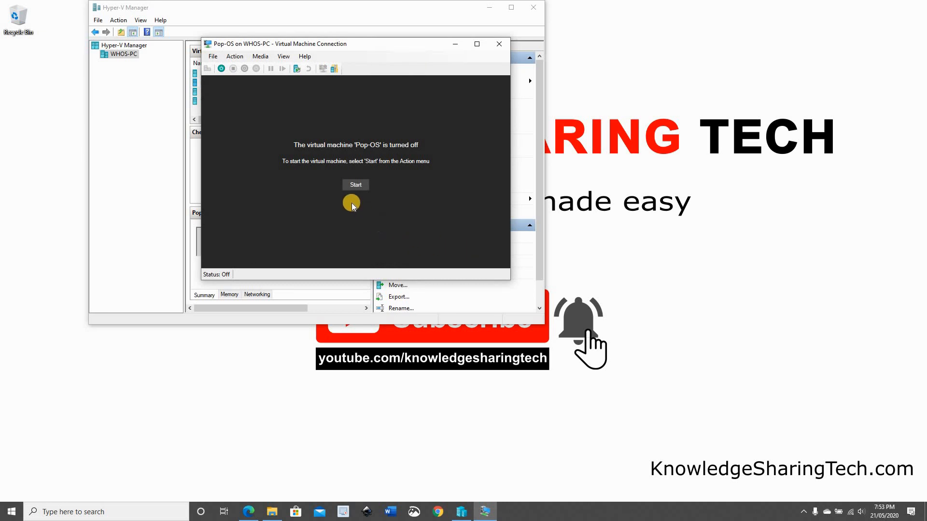
pyautogui.click(356, 185)
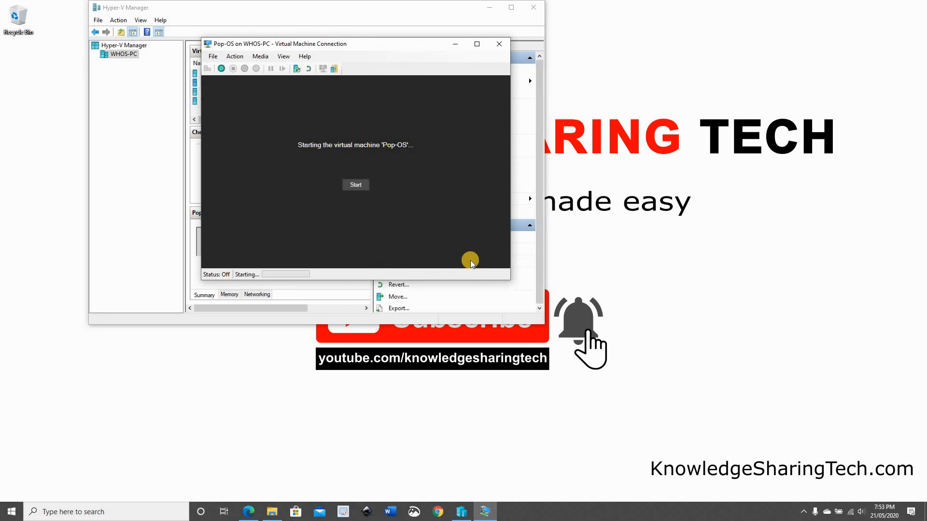
pyautogui.click(356, 184)
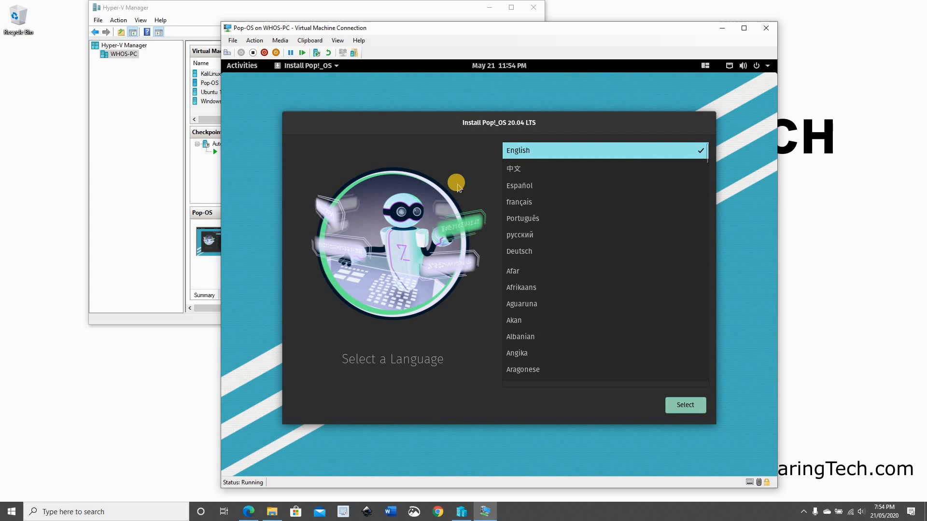
pyautogui.moveTo(451, 183)
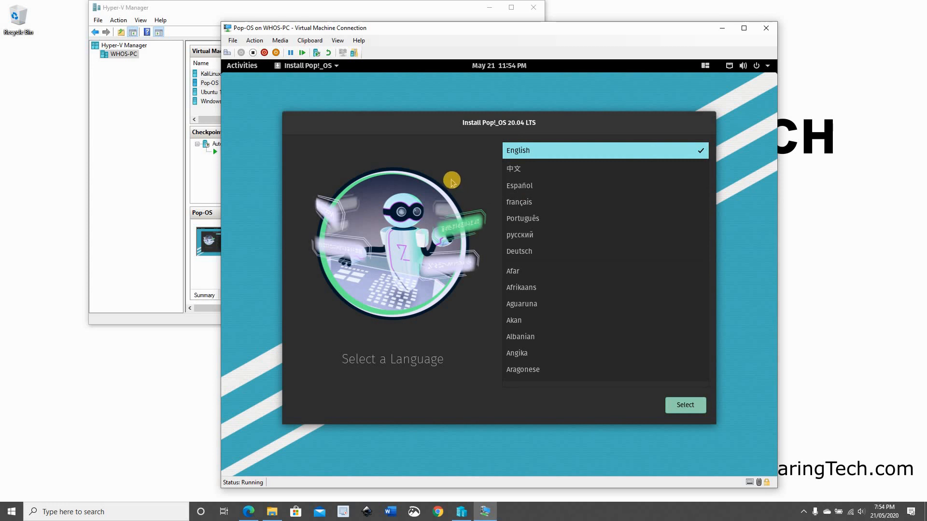
pyautogui.moveTo(497, 172)
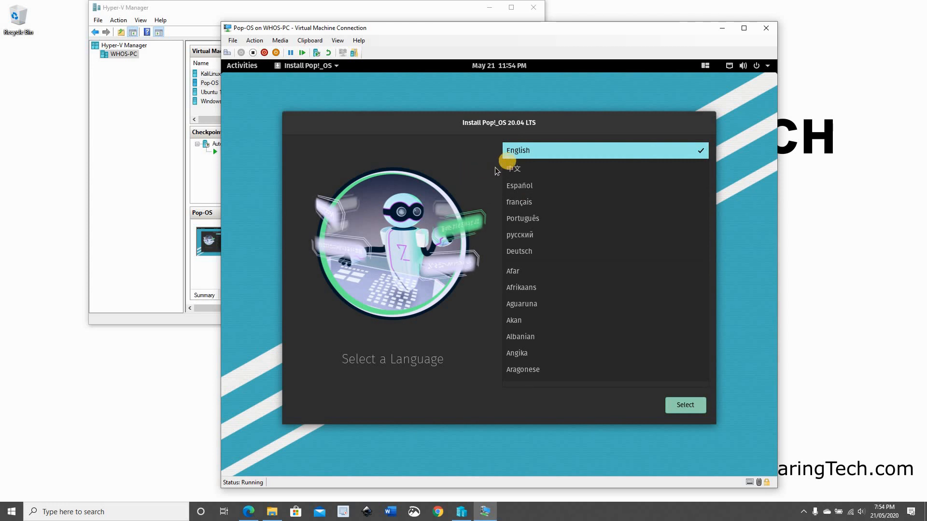
pyautogui.moveTo(671, 399)
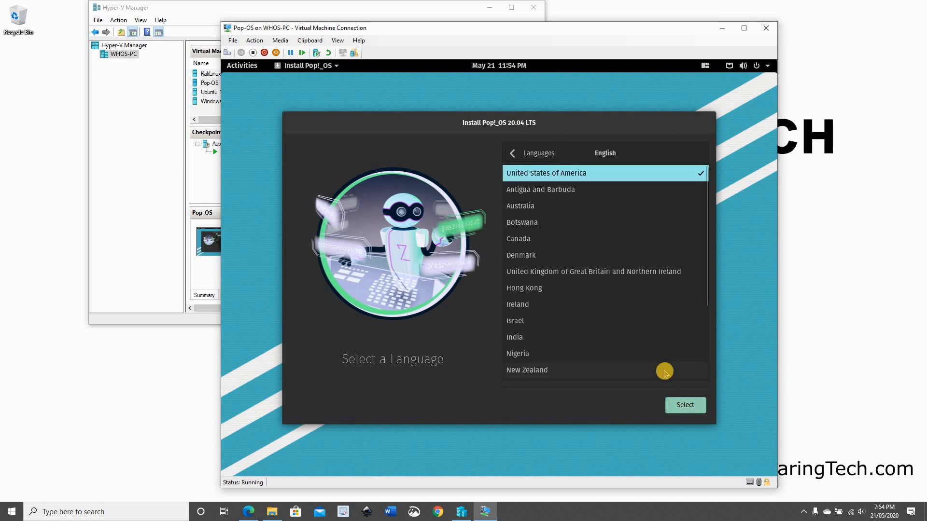
pyautogui.moveTo(571, 195)
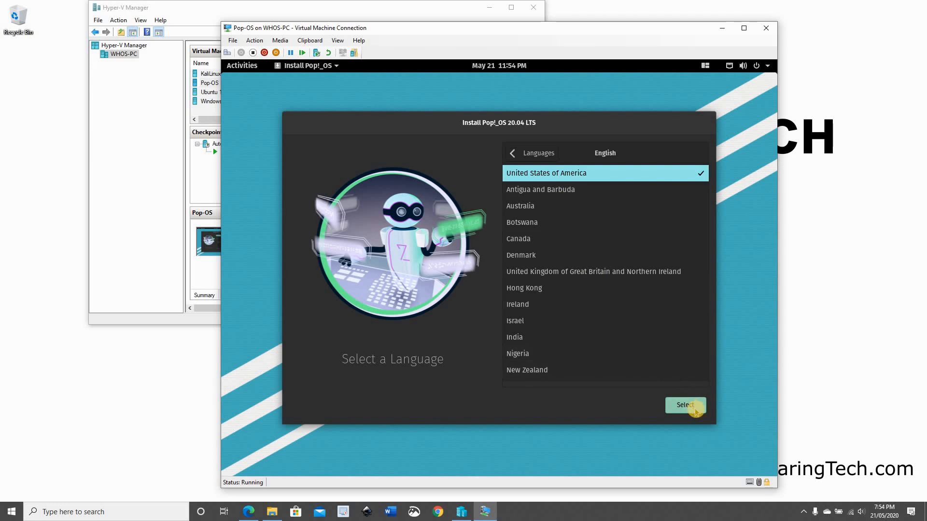
# Confirm English (United States) as the installer language and accept a keyboard layout
pyautogui.click(685, 405)
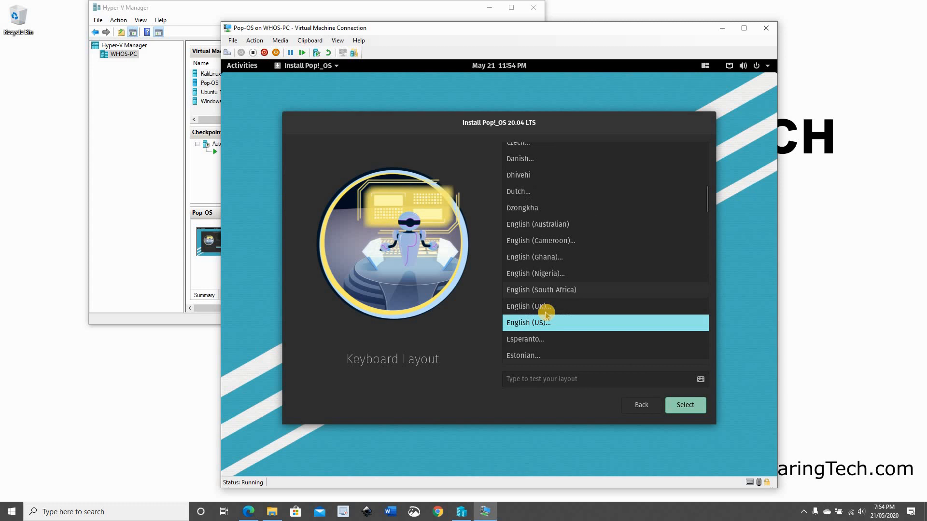
pyautogui.scroll(-3)
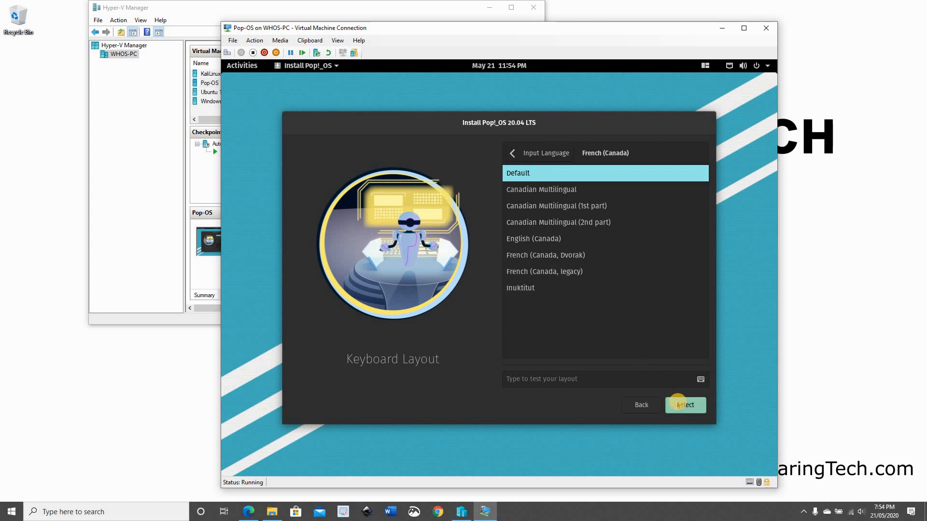
pyautogui.click(686, 405)
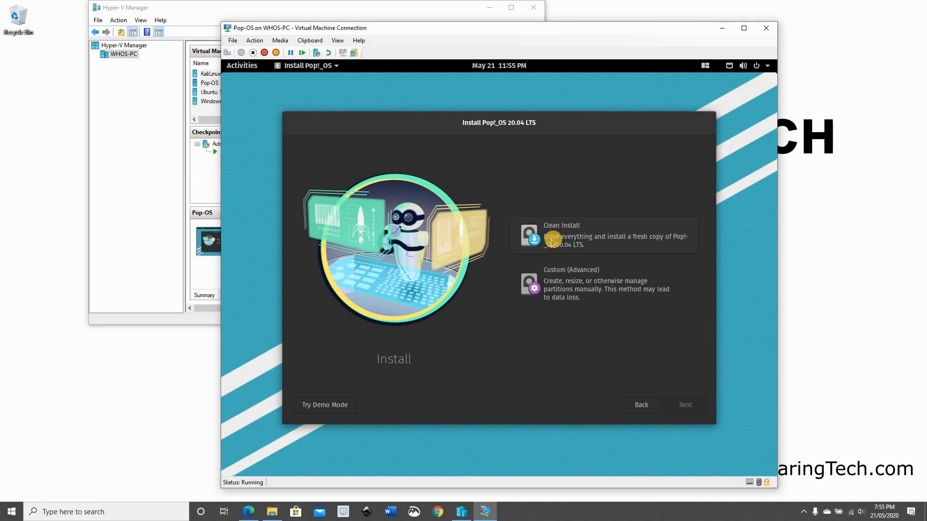
# Choose Clean Install on the Msft Virtual Disk (/dev/sda 40.0 GiB) and erase it
pyautogui.click(603, 235)
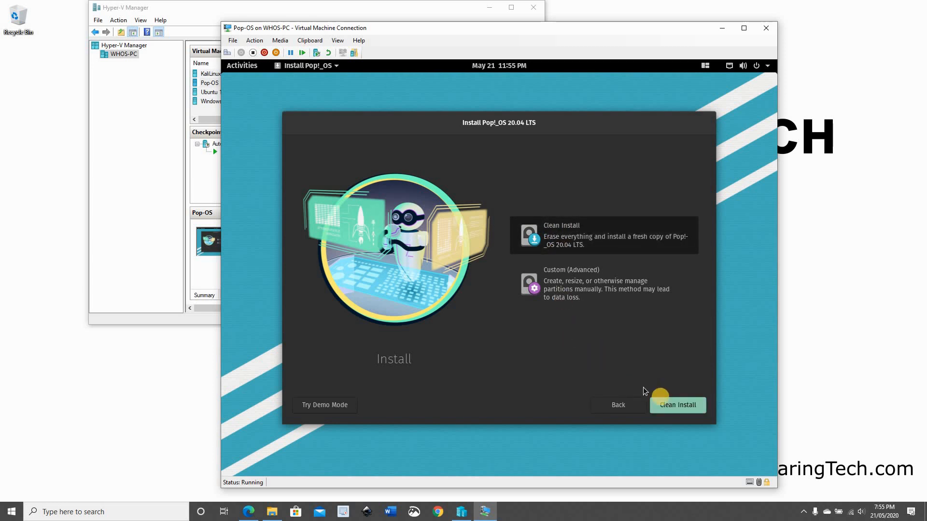
pyautogui.moveTo(548, 329)
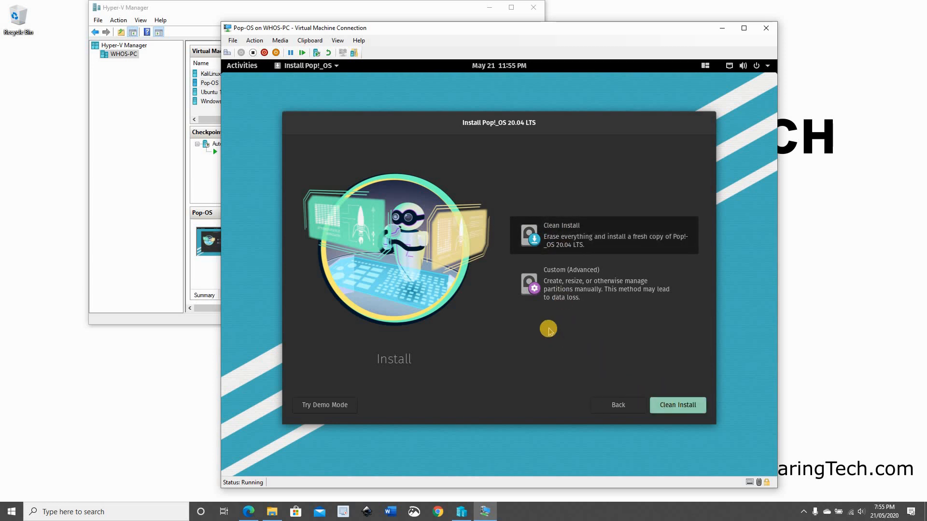
pyautogui.click(678, 405)
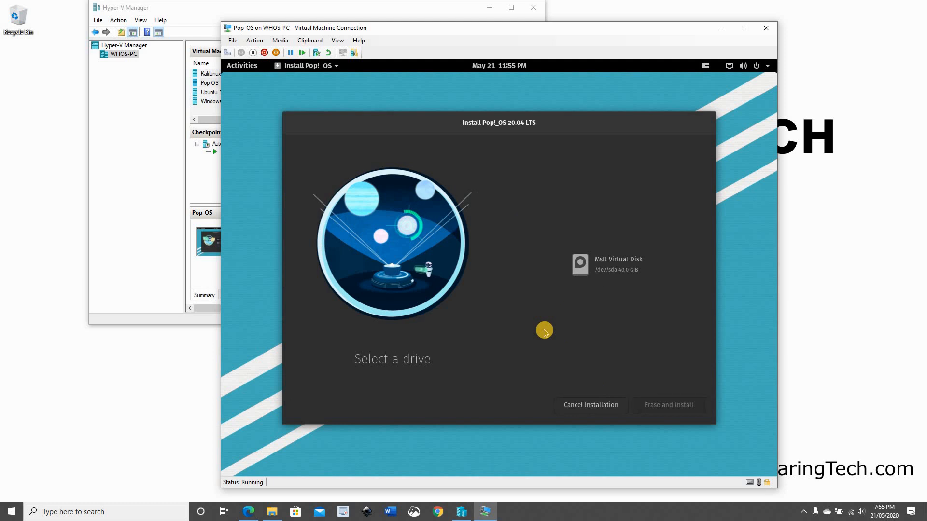
pyautogui.moveTo(618, 261)
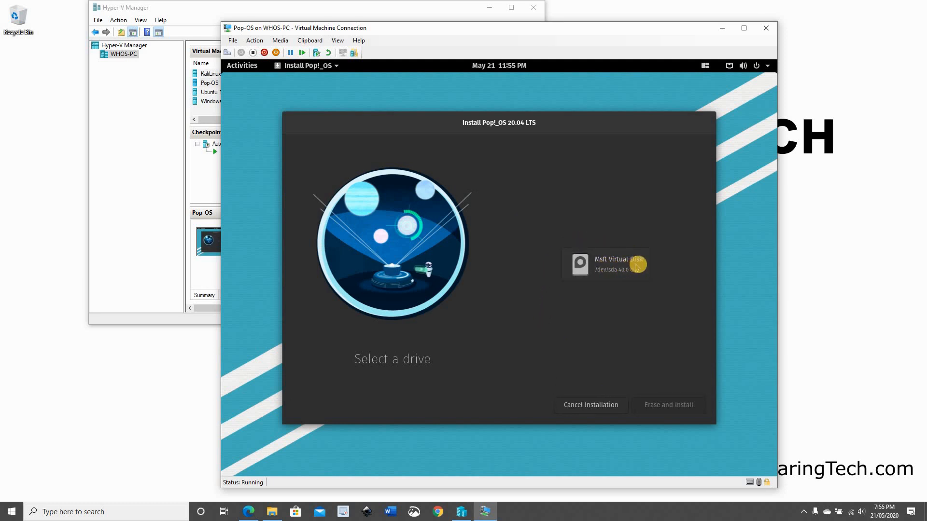
pyautogui.click(606, 265)
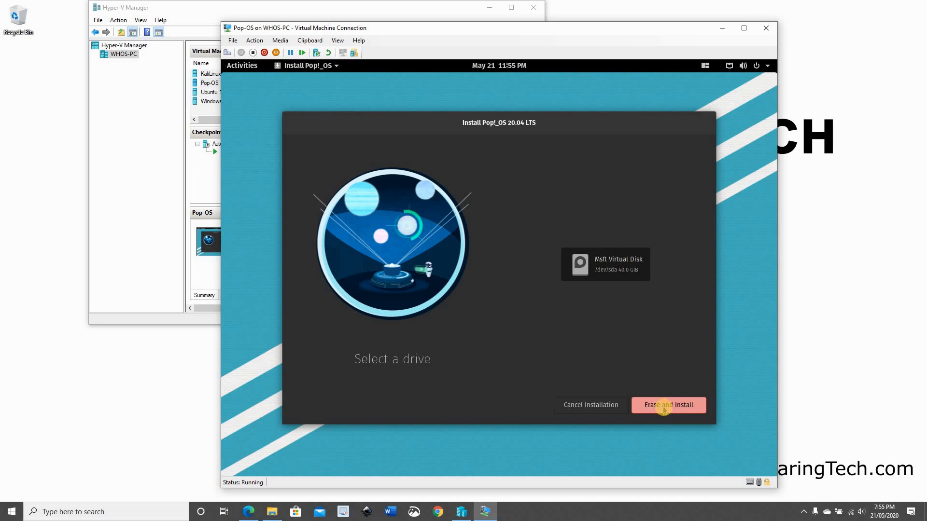
pyautogui.click(669, 405)
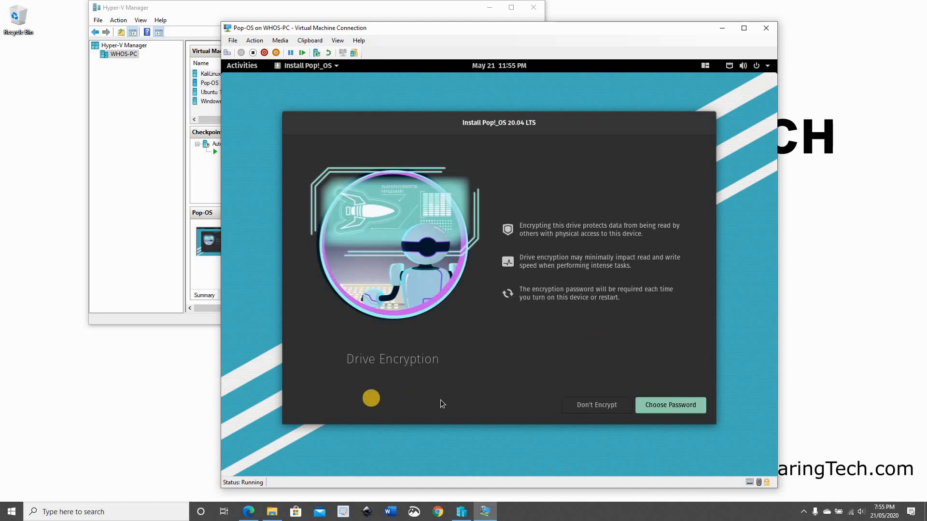
pyautogui.moveTo(322, 335)
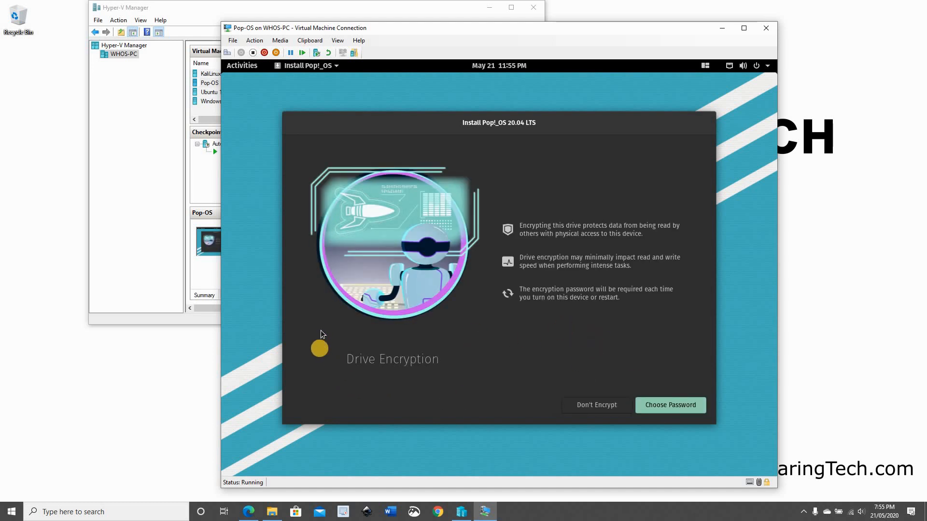
pyautogui.moveTo(572, 352)
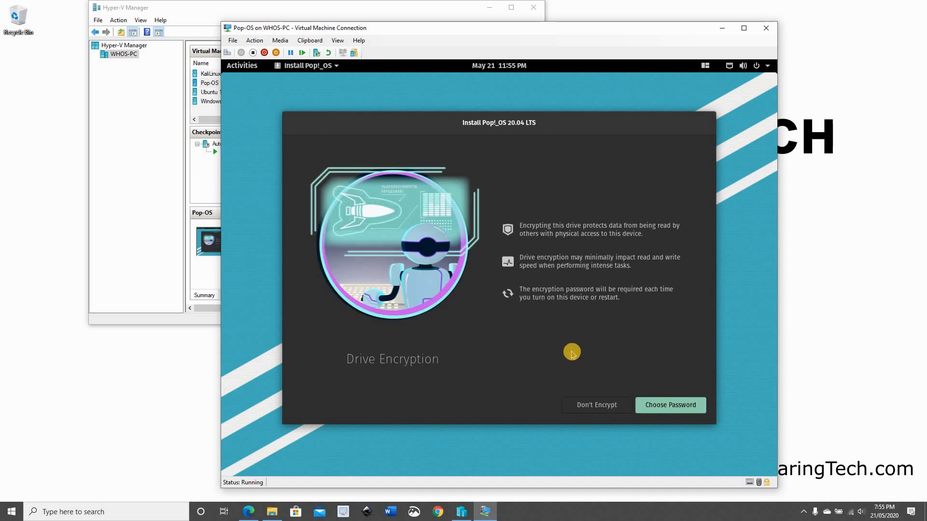
pyautogui.moveTo(450, 382)
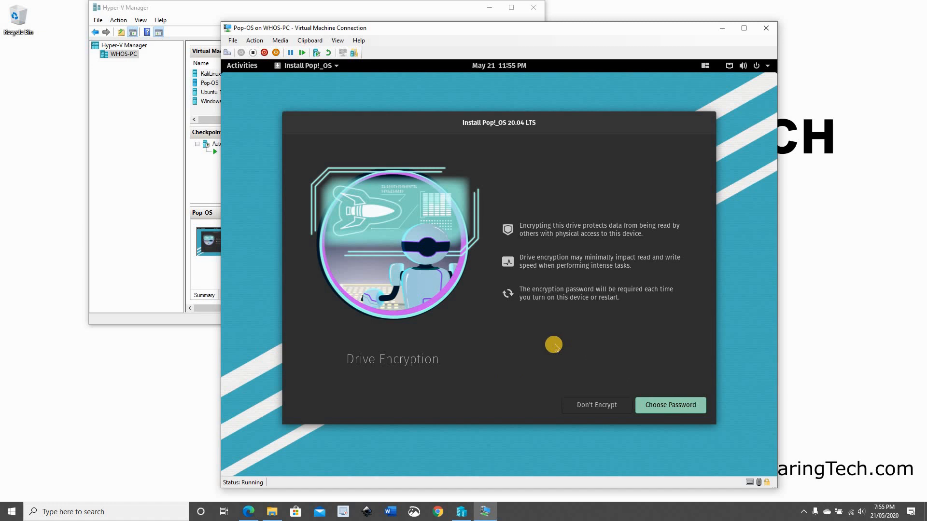
pyautogui.moveTo(544, 341)
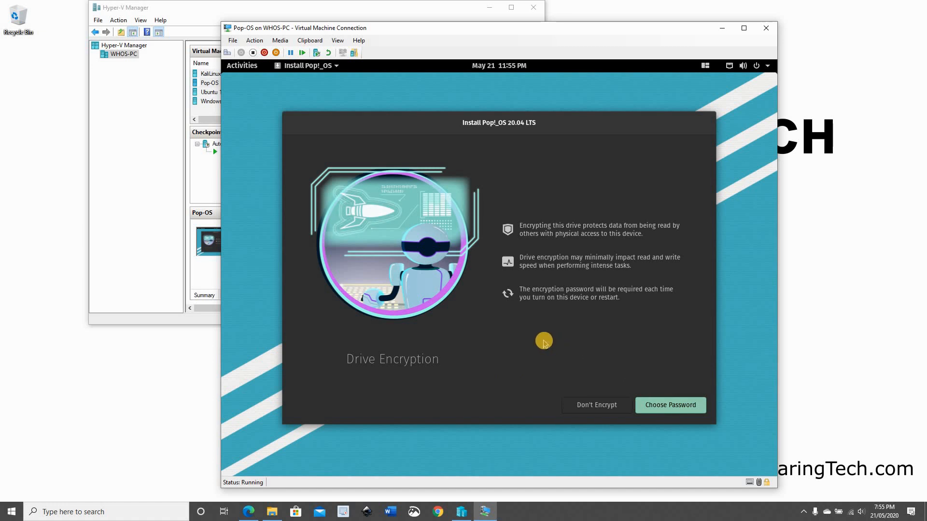
pyautogui.moveTo(536, 344)
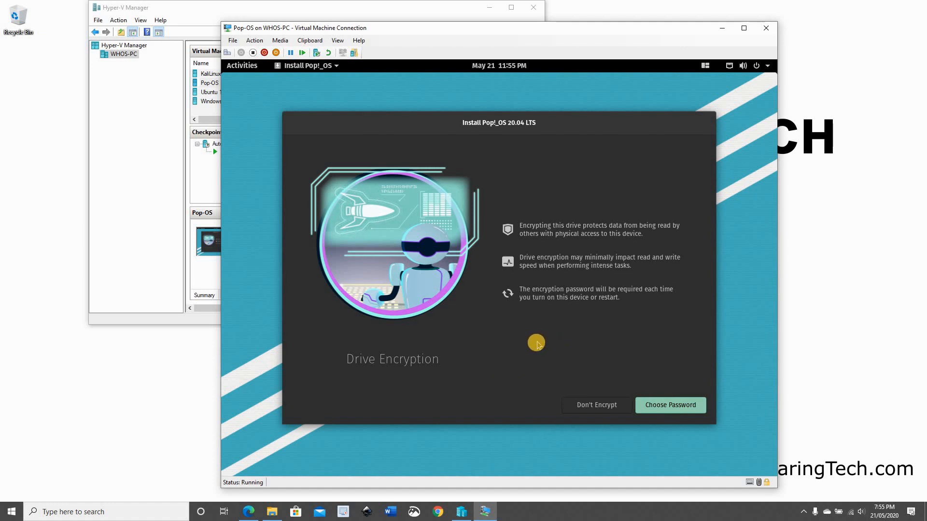
pyautogui.moveTo(625, 363)
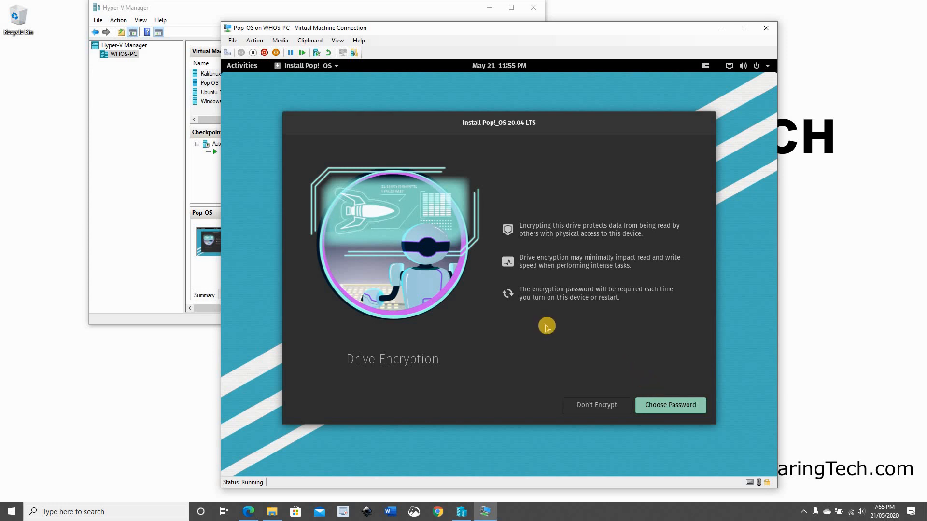
pyautogui.moveTo(540, 384)
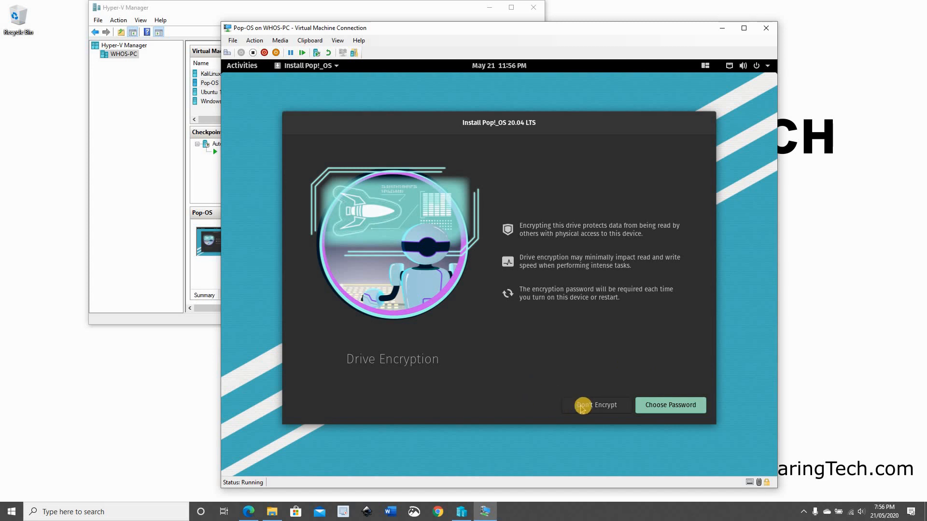
# Choose Don't Encrypt to skip drive encryption
pyautogui.click(597, 406)
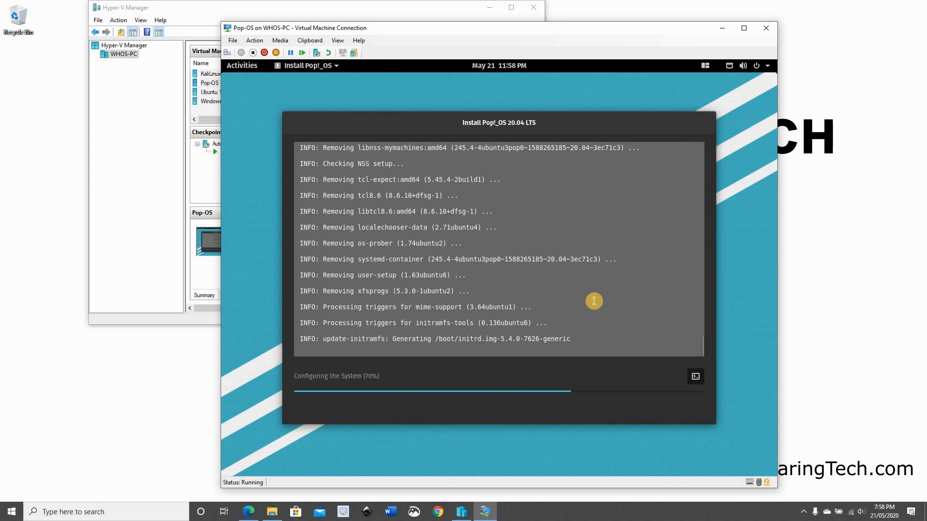
pyautogui.moveTo(597, 298)
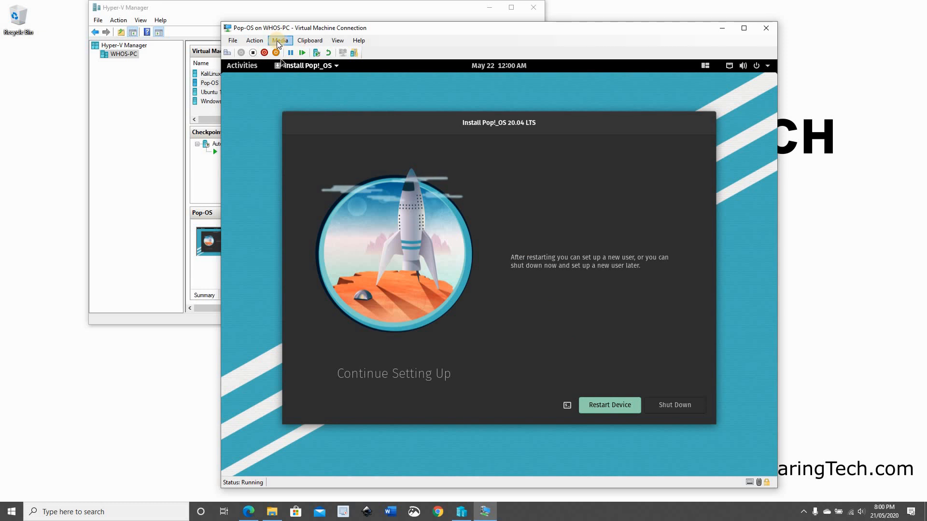
# Eject the pop-os ISO from the VM's DVD drive and restart the device
pyautogui.click(280, 40)
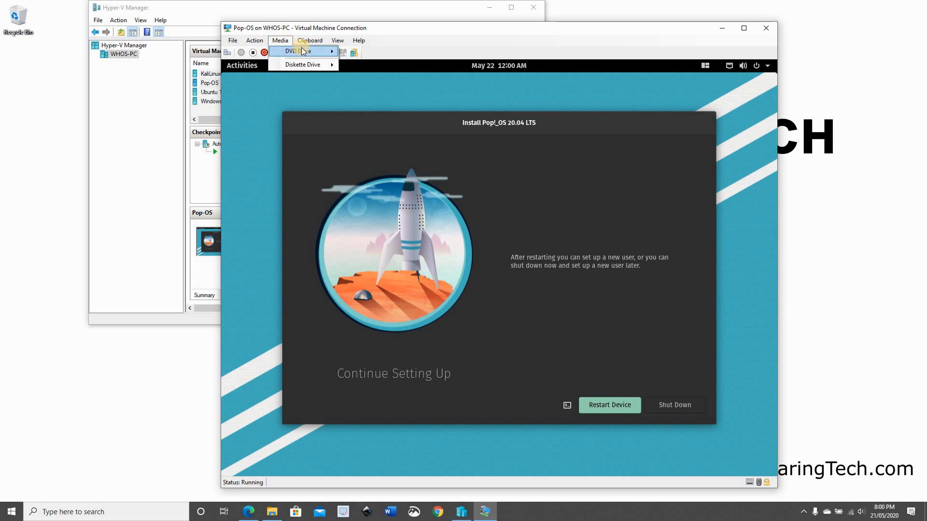
pyautogui.click(298, 51)
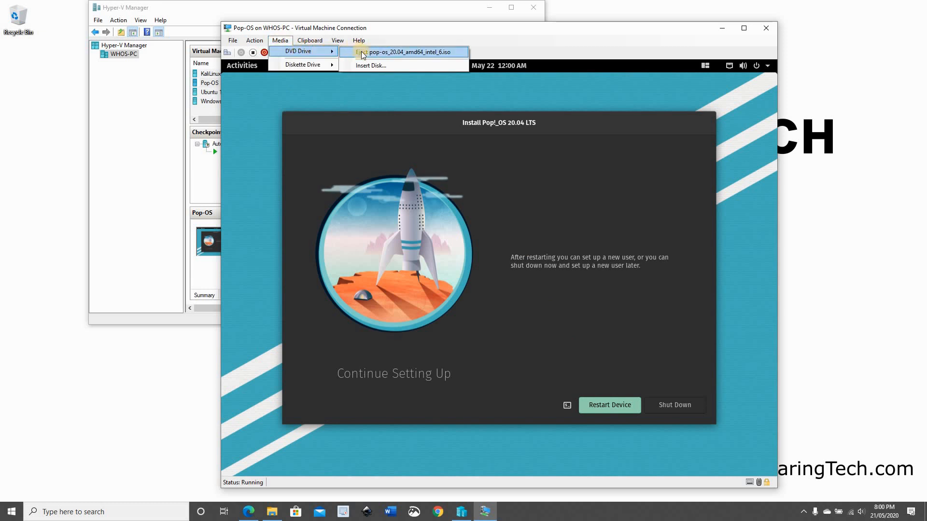
pyautogui.click(414, 52)
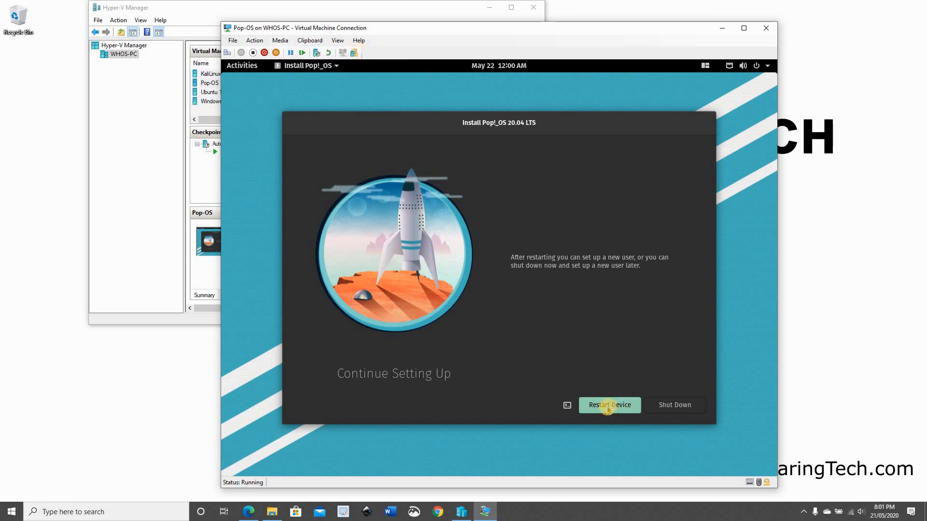
pyautogui.click(609, 405)
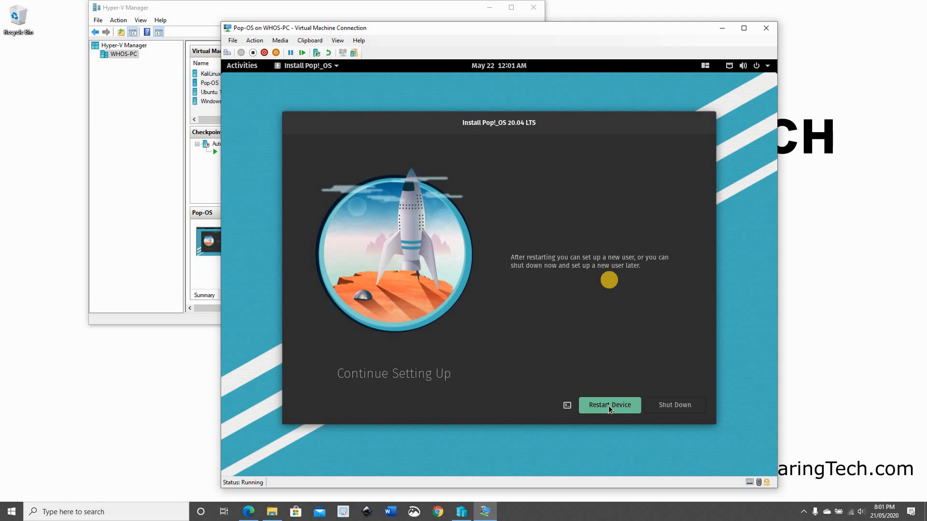
pyautogui.click(610, 405)
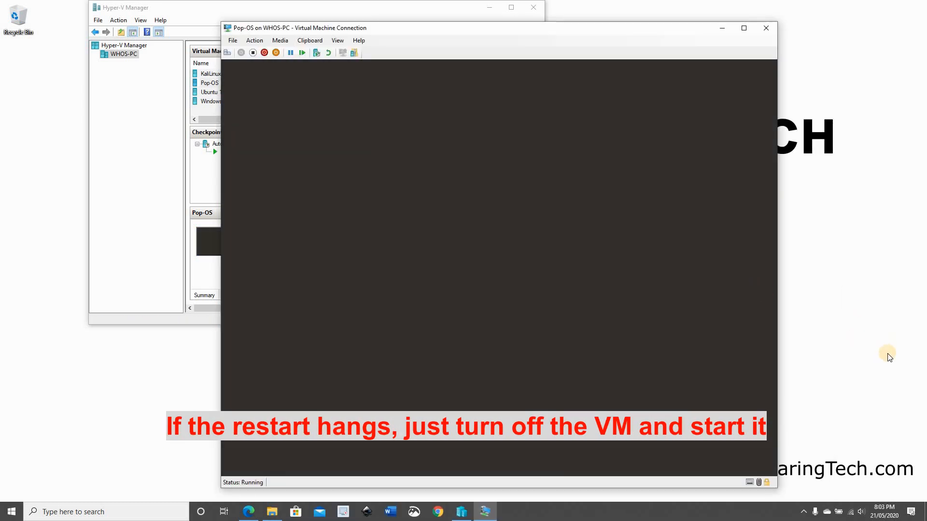
pyautogui.moveTo(810, 306)
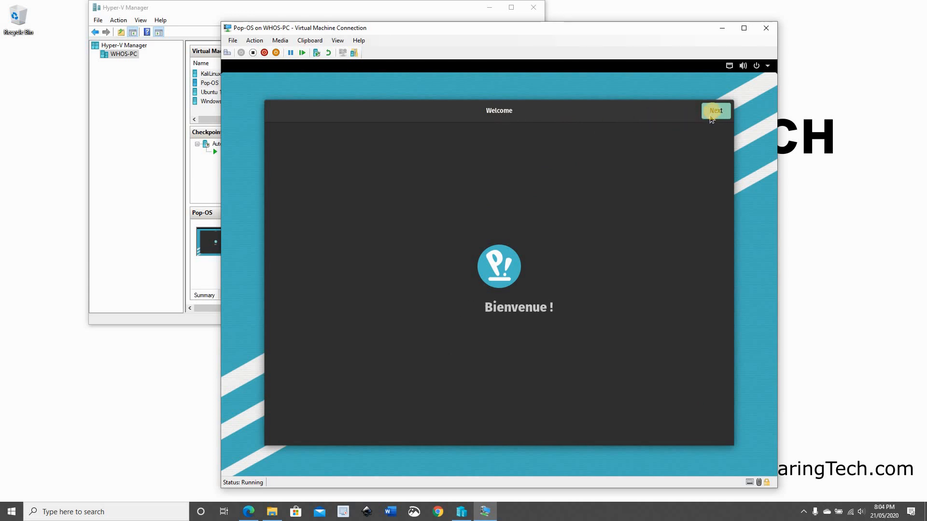
# Accept French (Canada) layout, location services and Toronto time zone, then skip online accounts
pyautogui.click(716, 110)
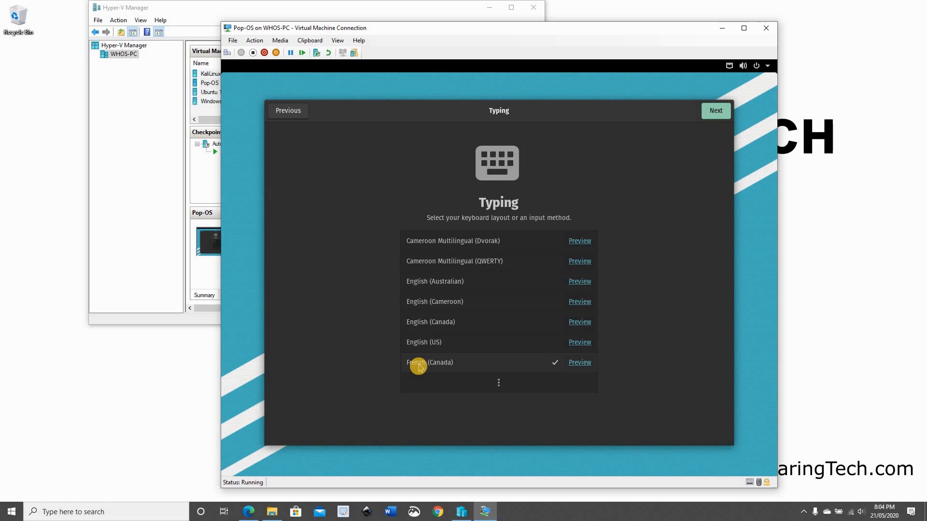
pyautogui.moveTo(469, 171)
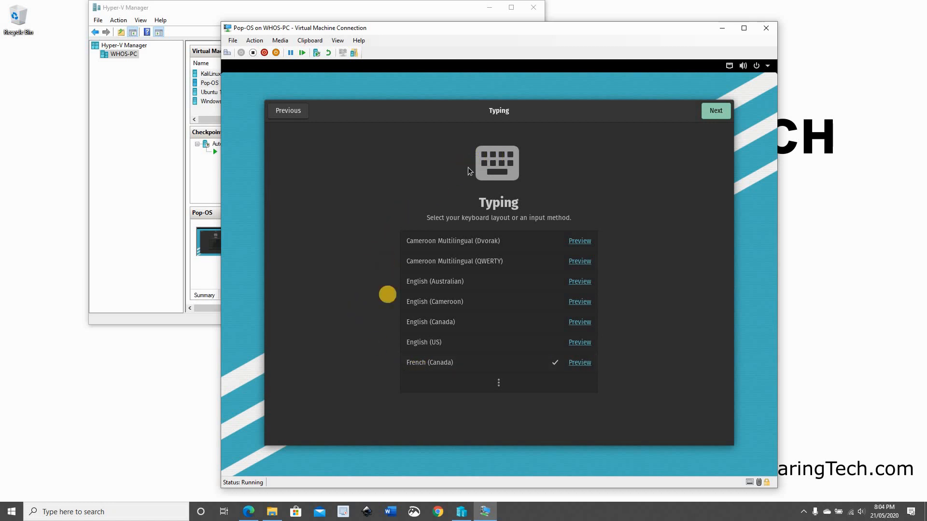
pyautogui.moveTo(529, 385)
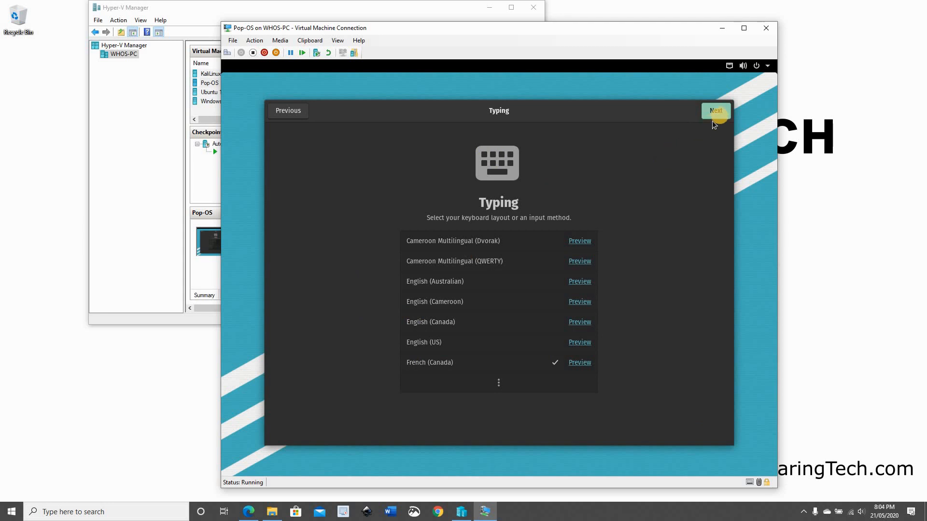
pyautogui.click(716, 110)
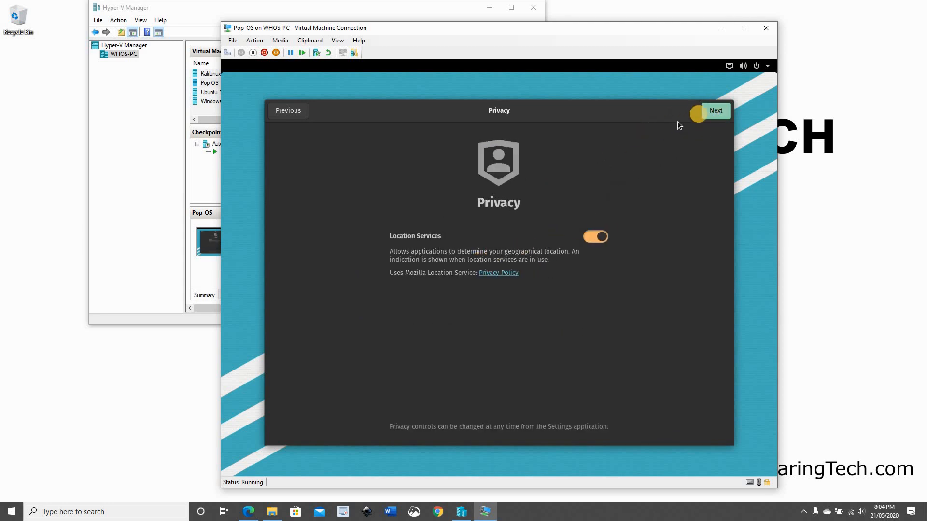
pyautogui.click(716, 111)
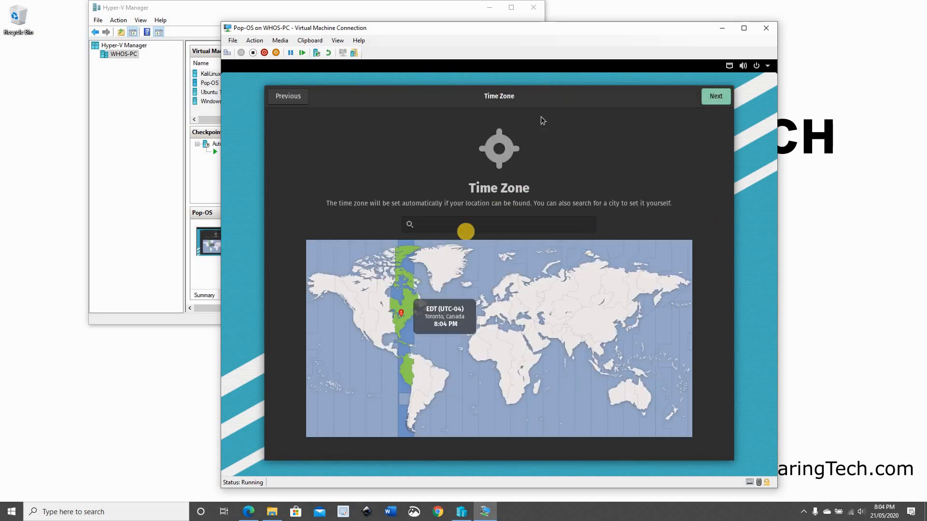
pyautogui.click(461, 228)
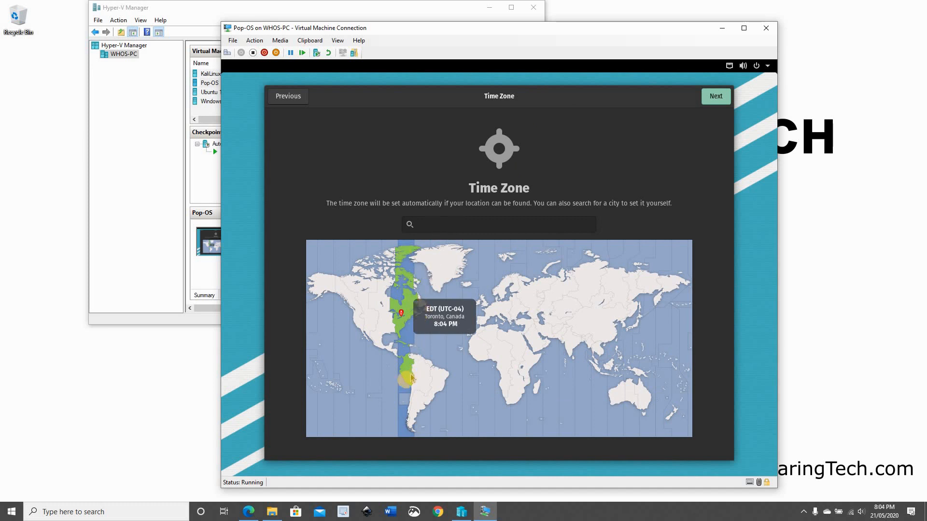
pyautogui.moveTo(709, 100)
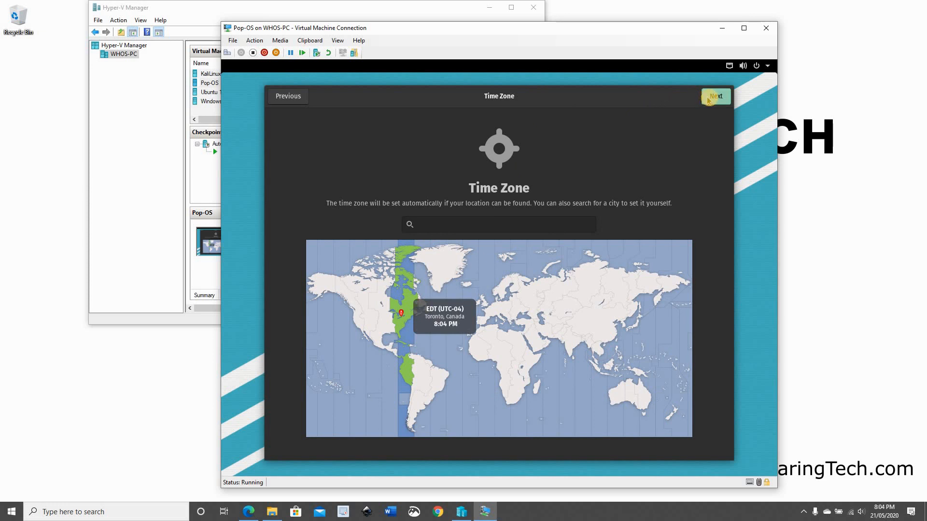
pyautogui.click(716, 96)
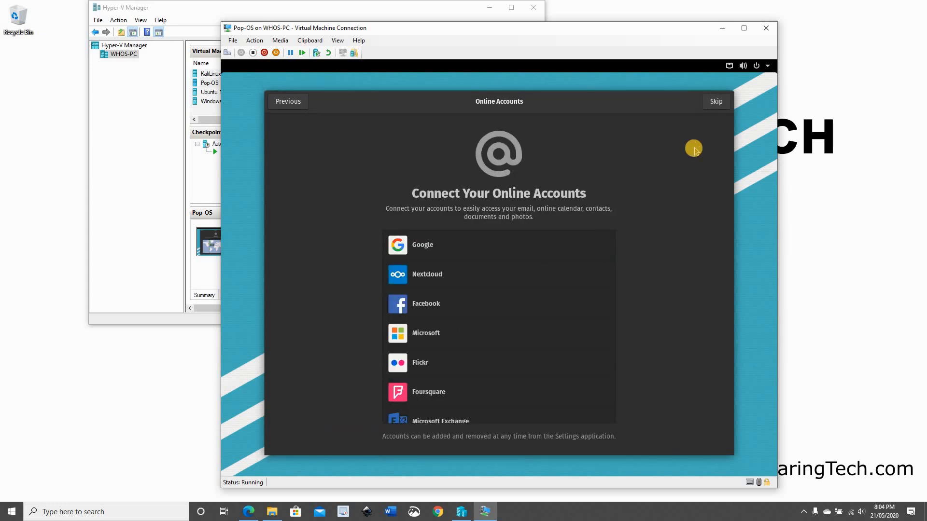
pyautogui.moveTo(530, 208)
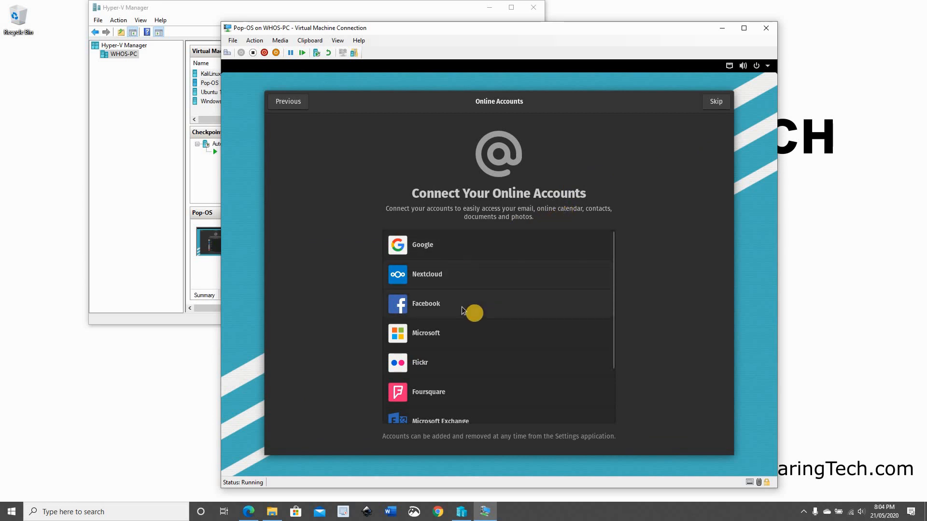
pyautogui.moveTo(471, 307)
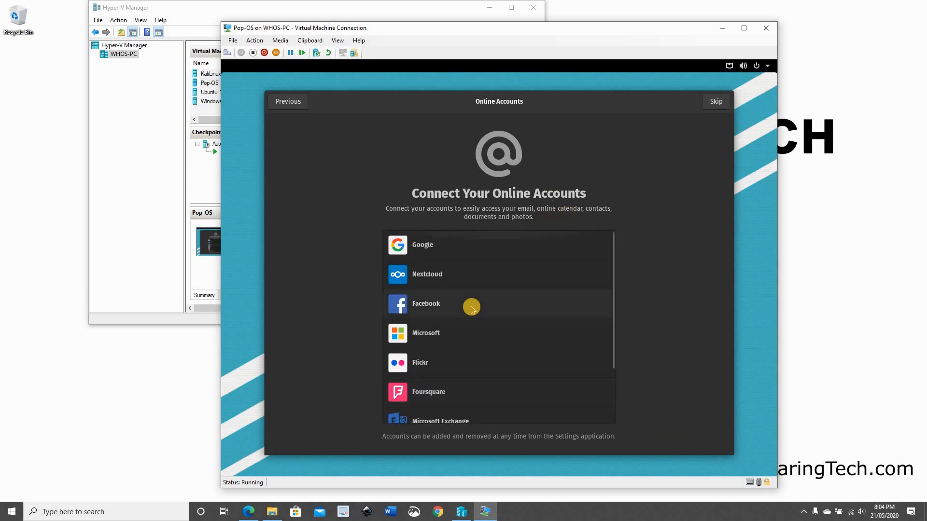
pyautogui.moveTo(716, 102)
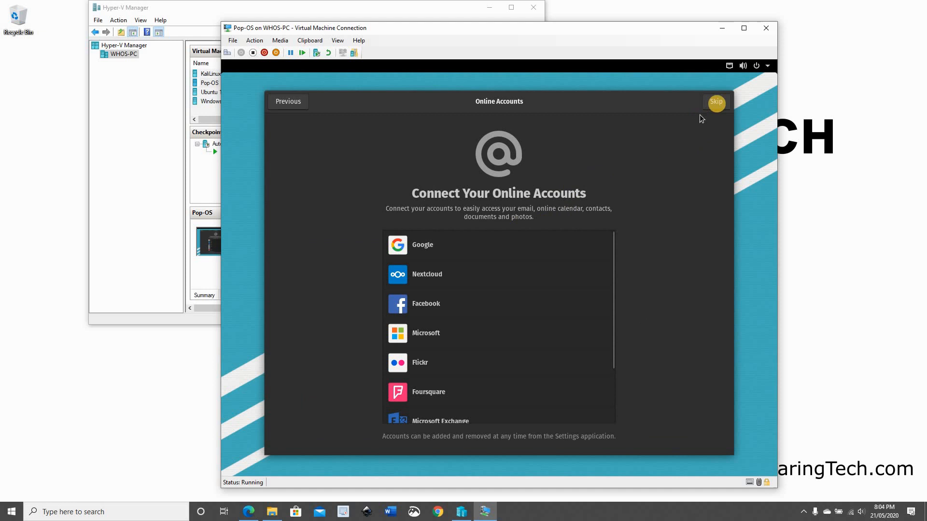
pyautogui.click(716, 102)
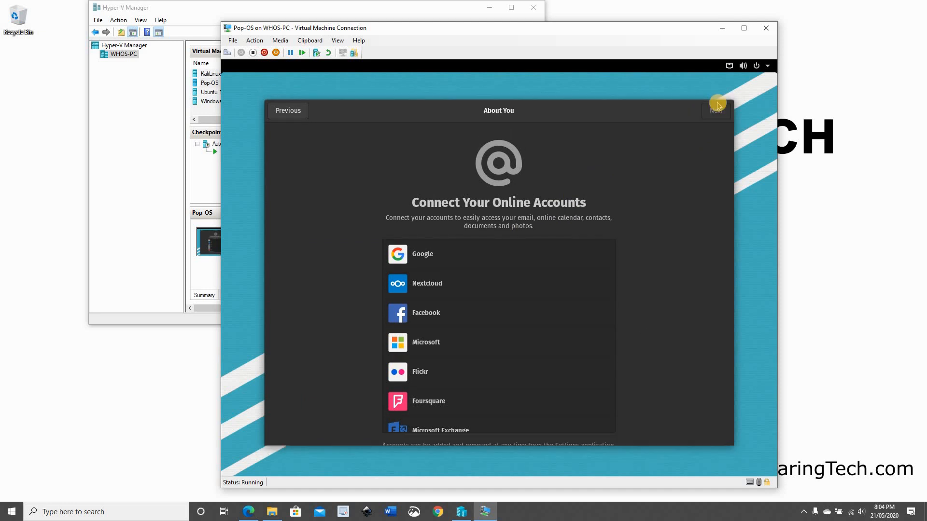
# Enter kst as the full name, set its password, and reach Setup Complete
pyautogui.click(716, 110)
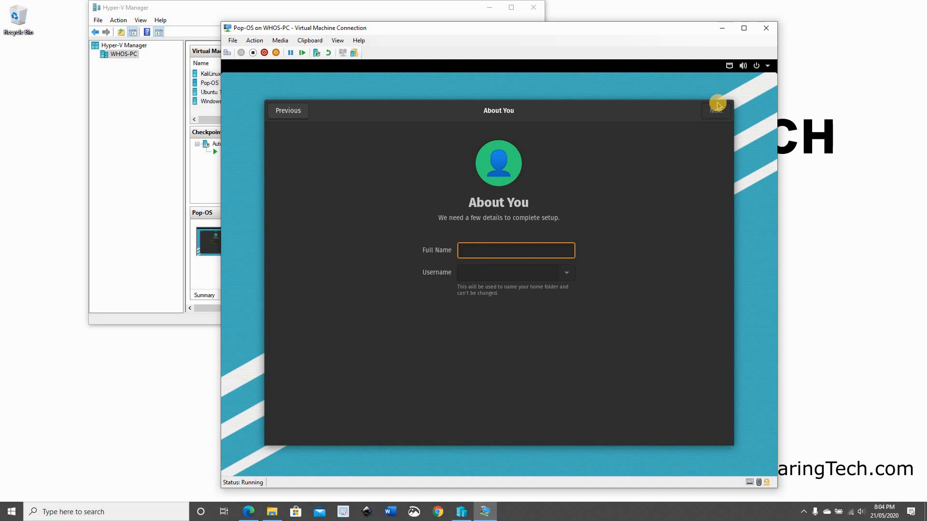
pyautogui.write('kst')
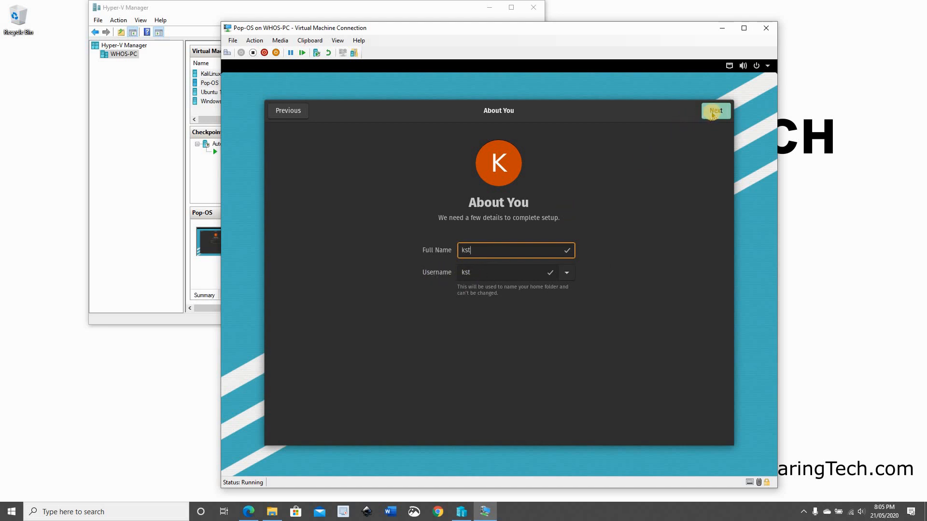
pyautogui.click(716, 111)
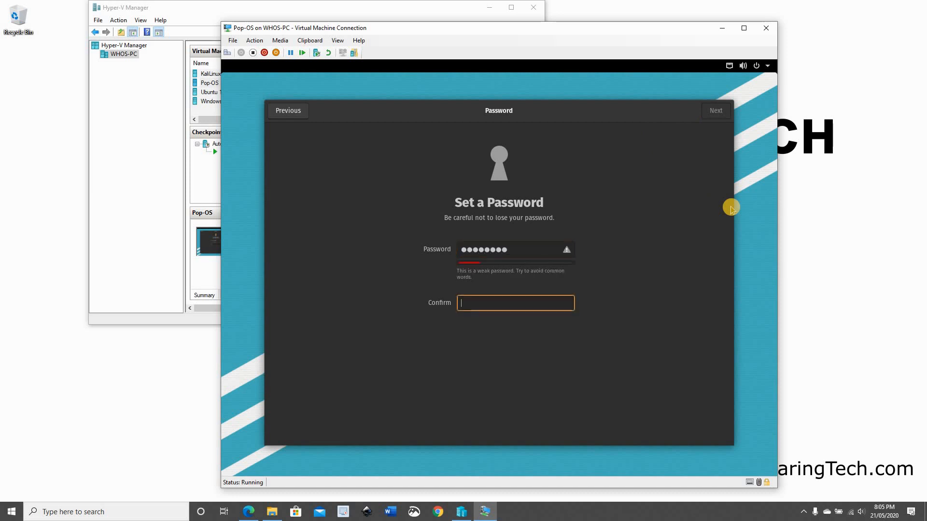
pyautogui.write('password')
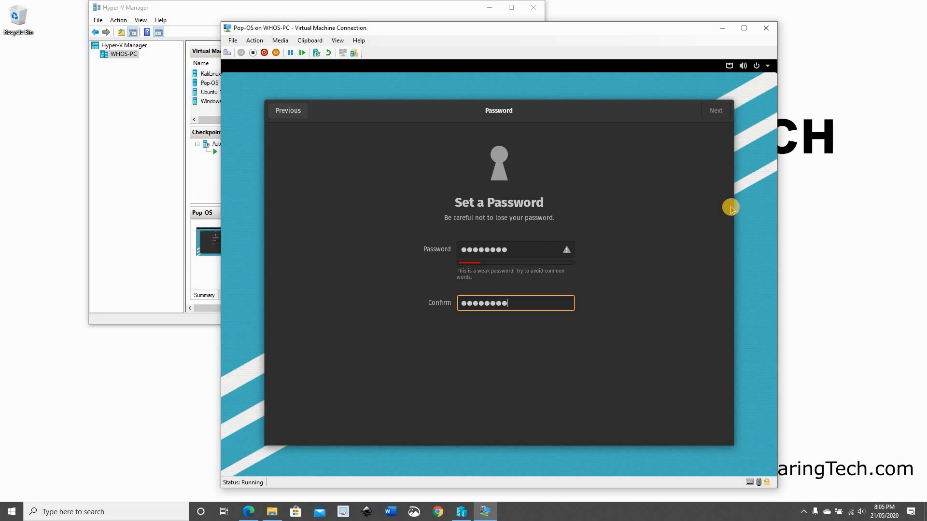
pyautogui.moveTo(716, 112)
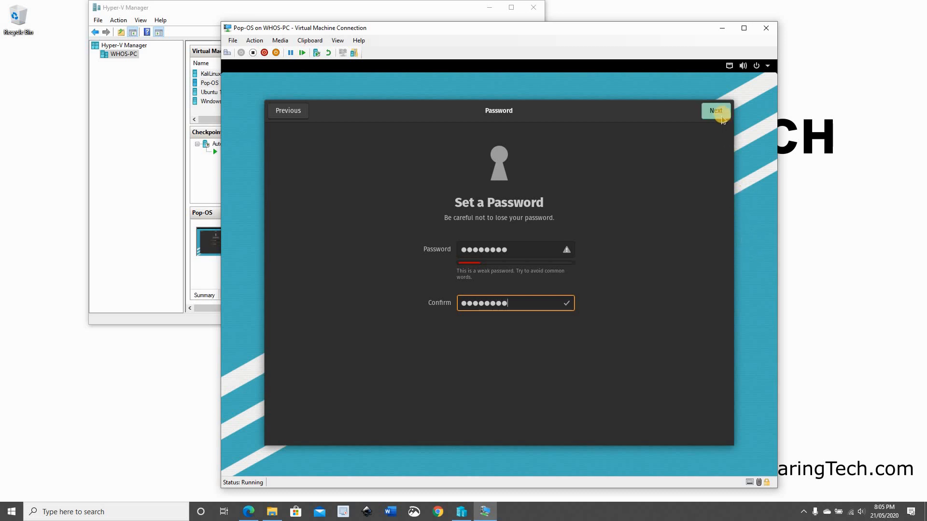
pyautogui.click(716, 110)
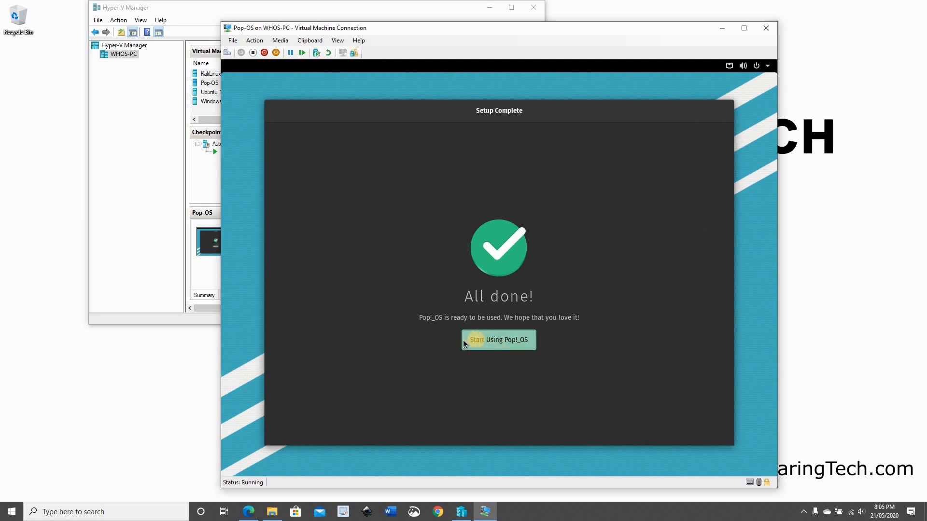
# Start using Pop!_OS and launch Terminal from the Activities dock
pyautogui.click(476, 340)
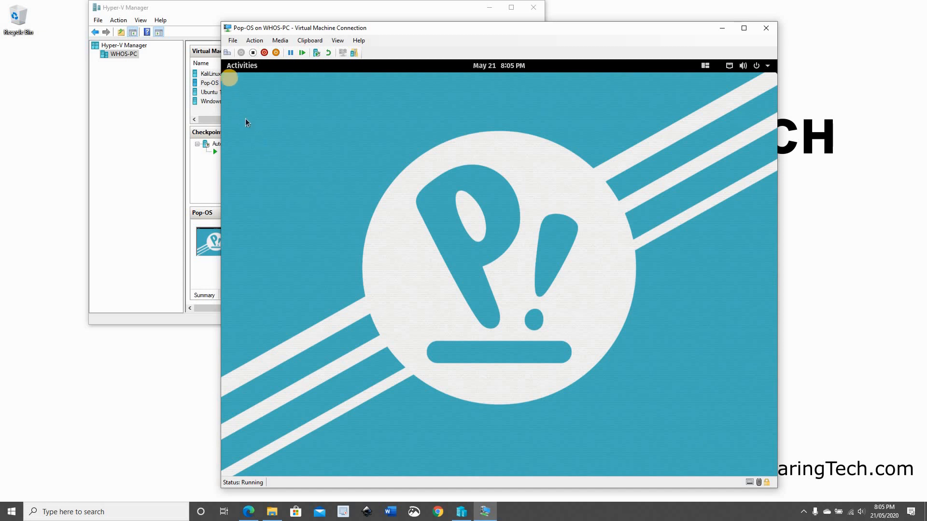
pyautogui.click(241, 65)
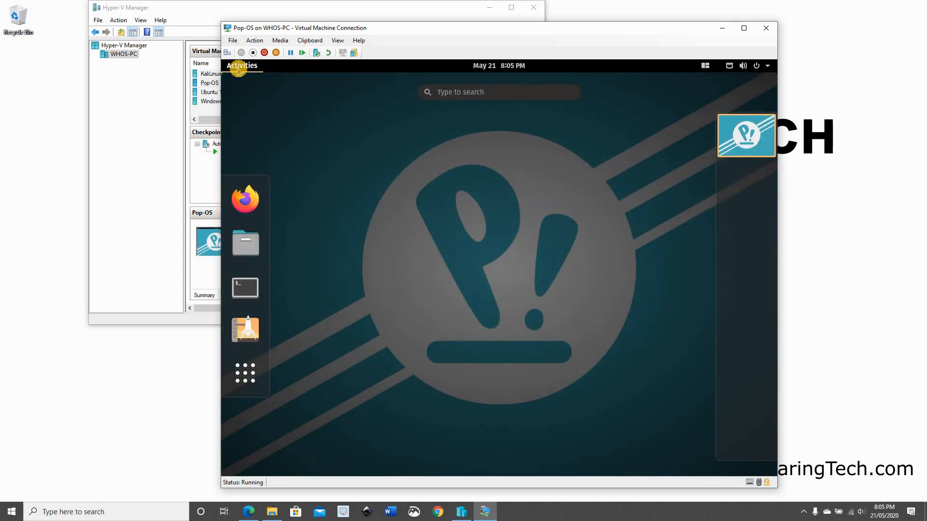
pyautogui.moveTo(265, 320)
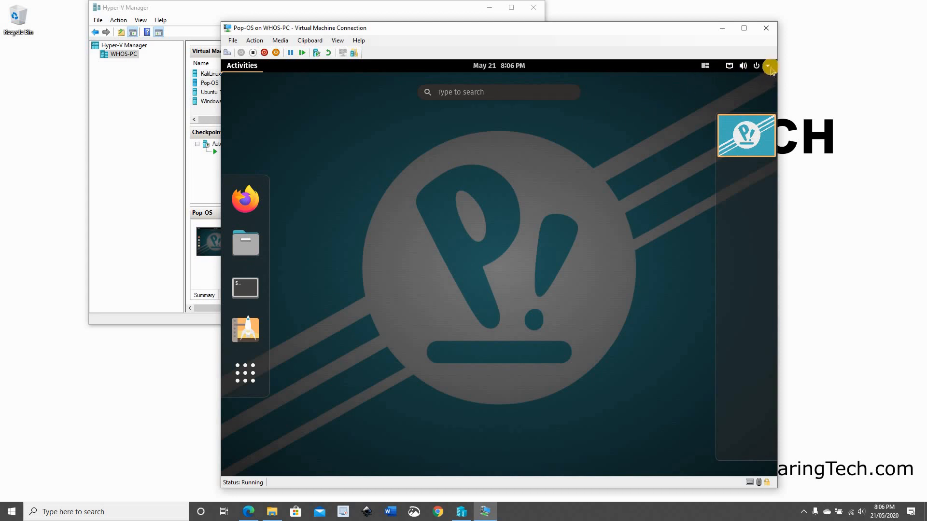
pyautogui.click(769, 65)
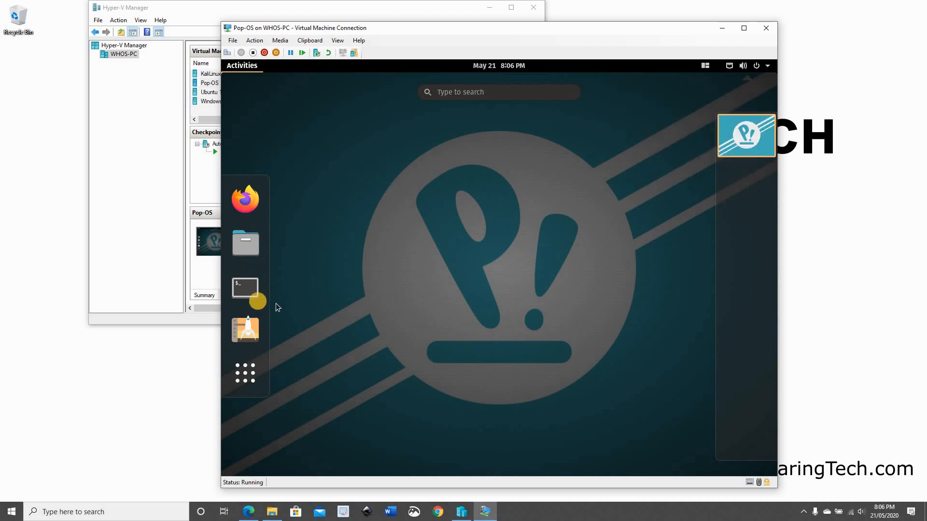
pyautogui.moveTo(246, 291)
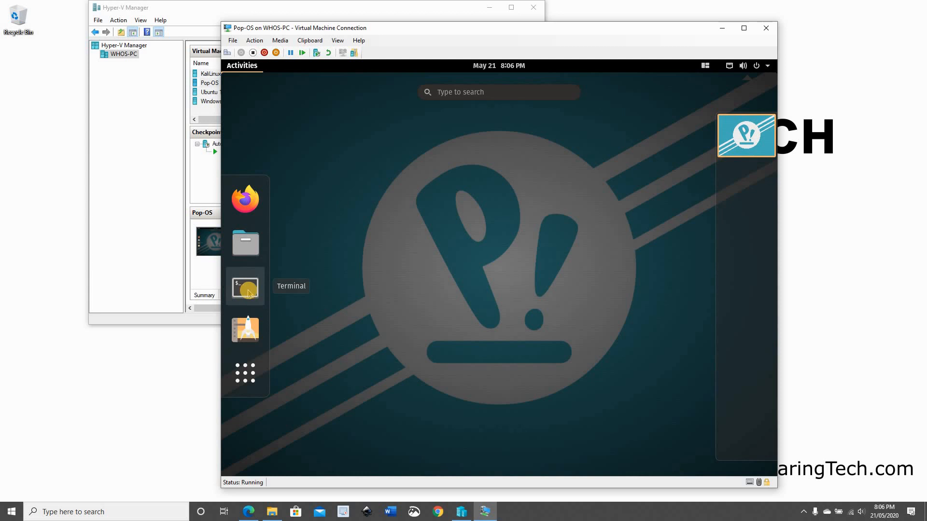
pyautogui.click(245, 287)
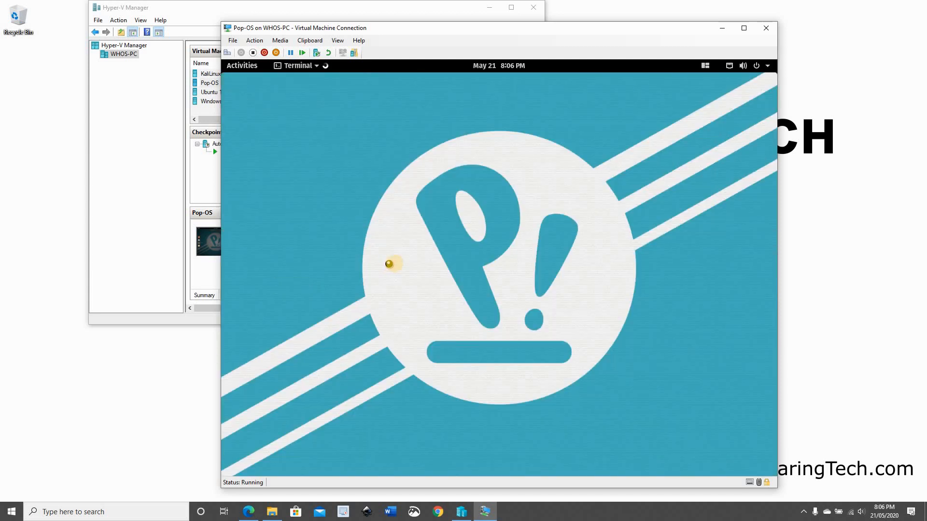
# Run sudo apt update in the terminal, supplying the password
pyautogui.click(296, 65)
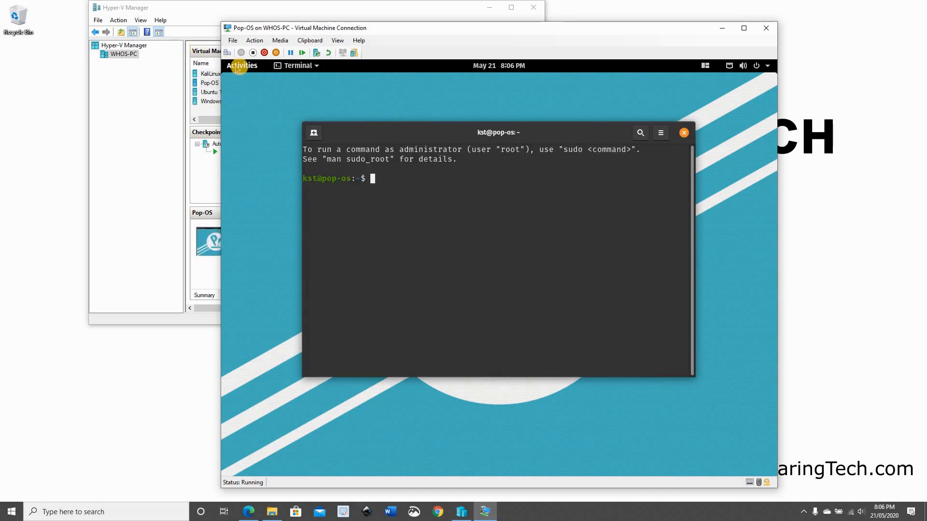
pyautogui.click(242, 65)
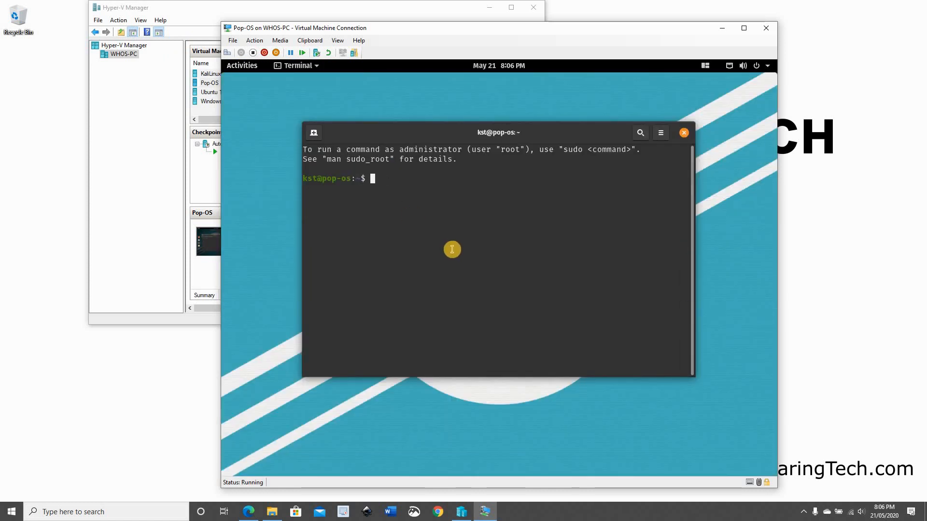
pyautogui.write('sudo')
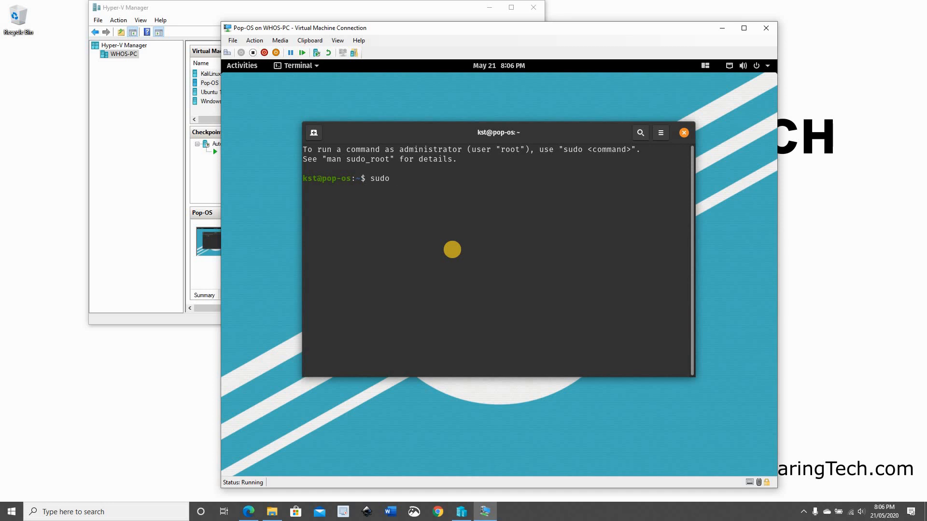
pyautogui.write('apt')
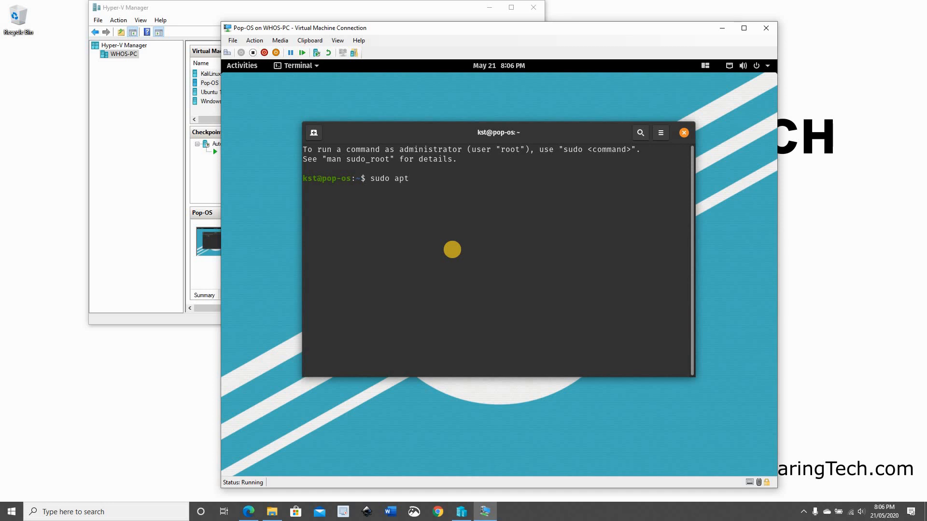
pyautogui.write('update')
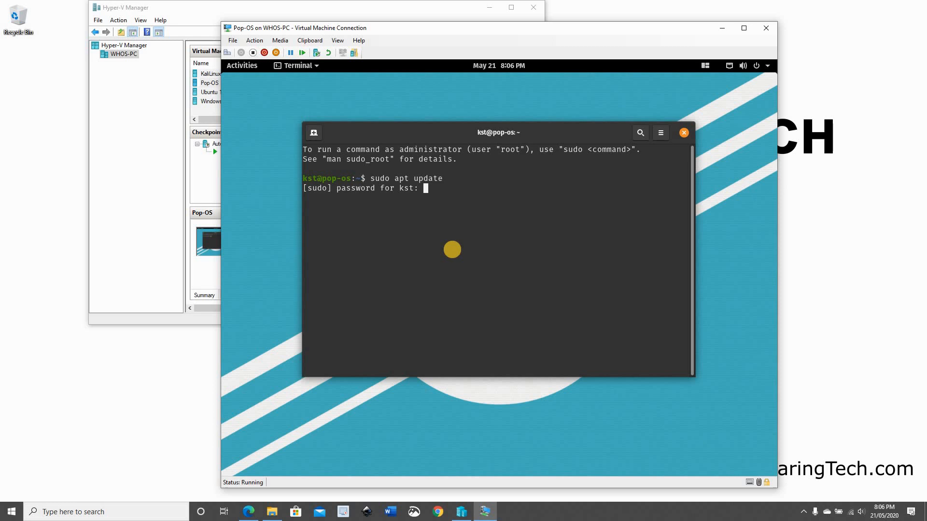
pyautogui.press('Enter')
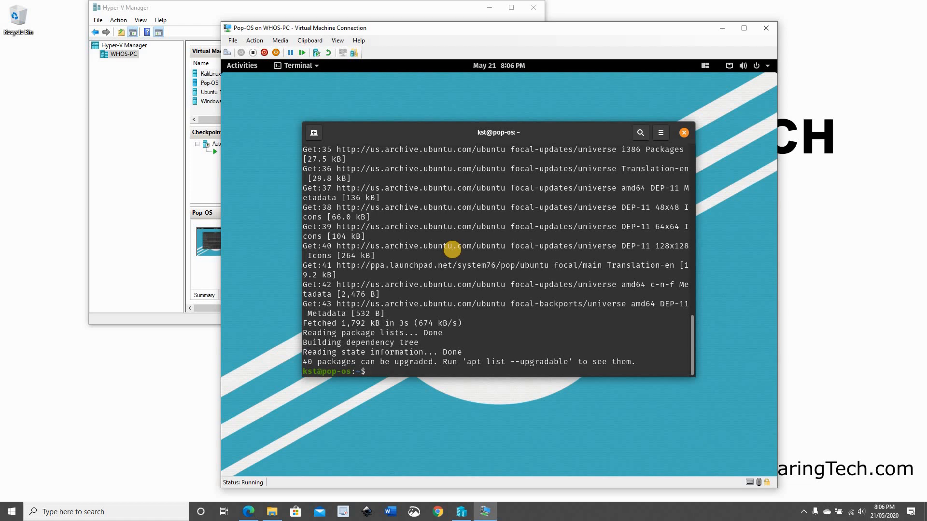
# Run sudo apt upgrade and confirm the upgrade with y
pyautogui.write('sudo apt')
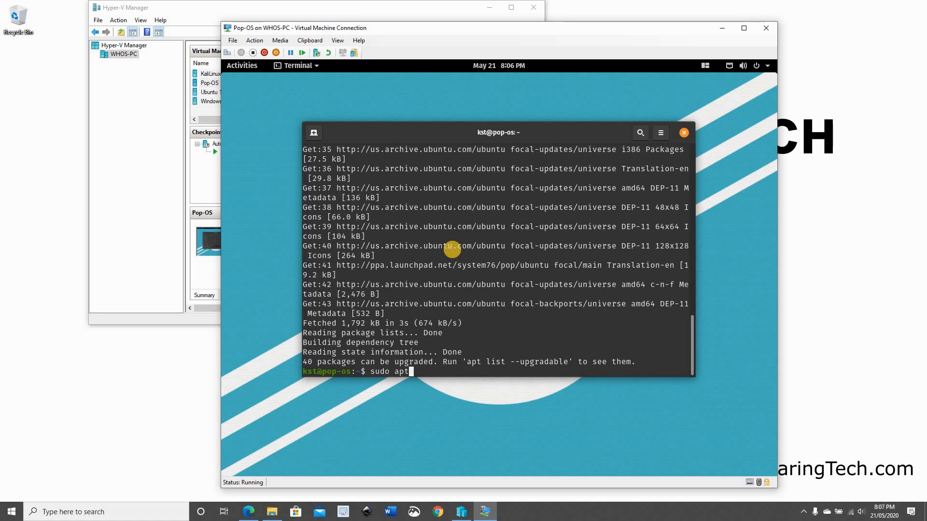
pyautogui.write('upgra')
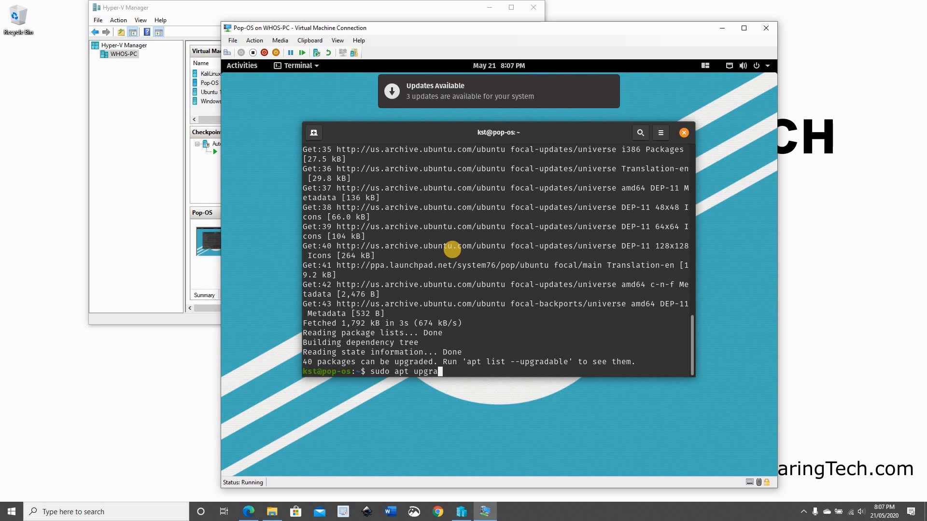
pyautogui.write('de')
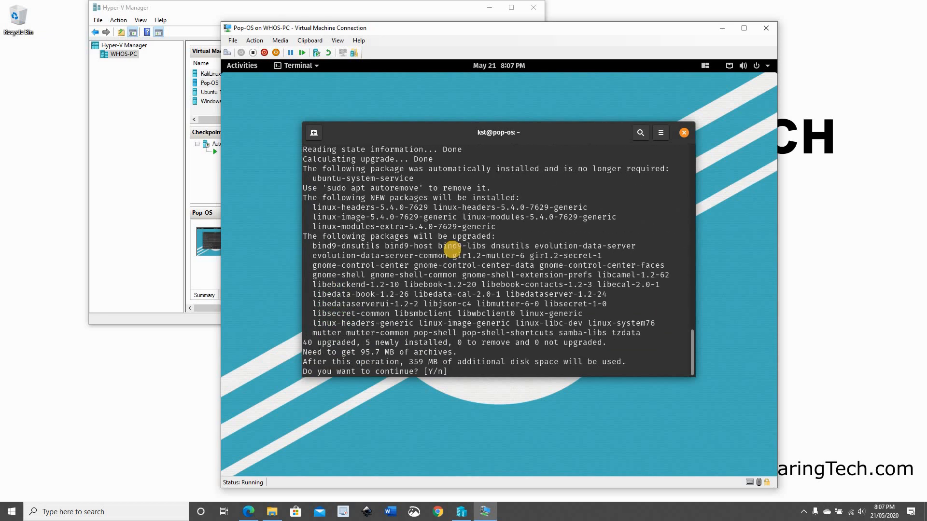
pyautogui.write('y')
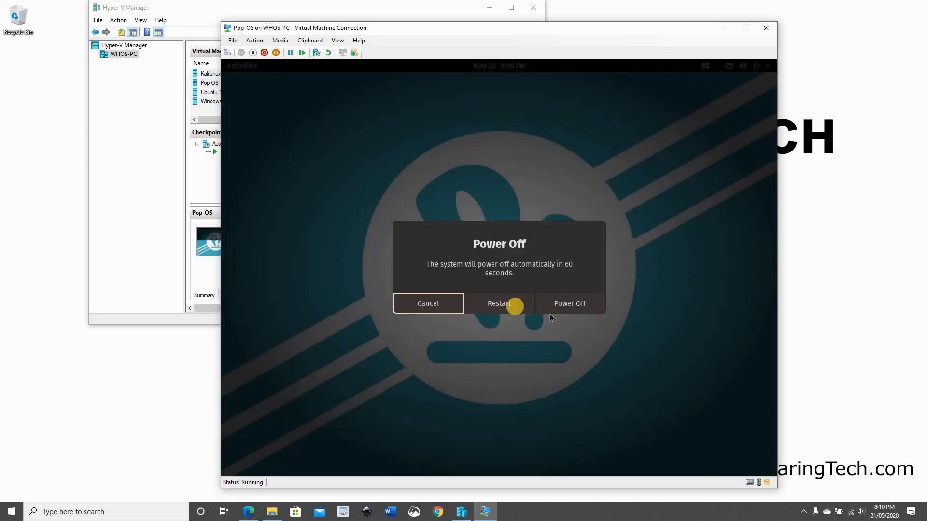
# Restart Pop!_OS from the Power Off dialog and log back in as kst
pyautogui.click(570, 304)
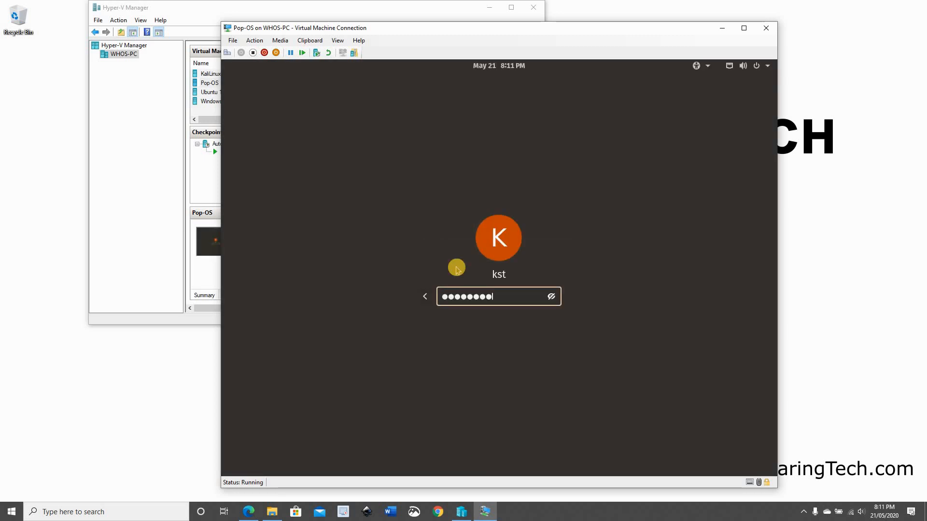
pyautogui.press('Return')
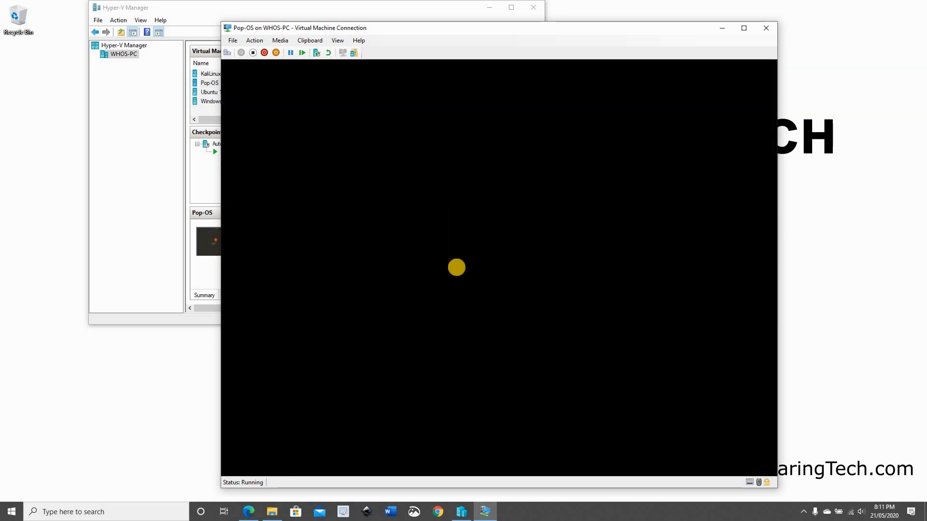
pyautogui.moveTo(721, 438)
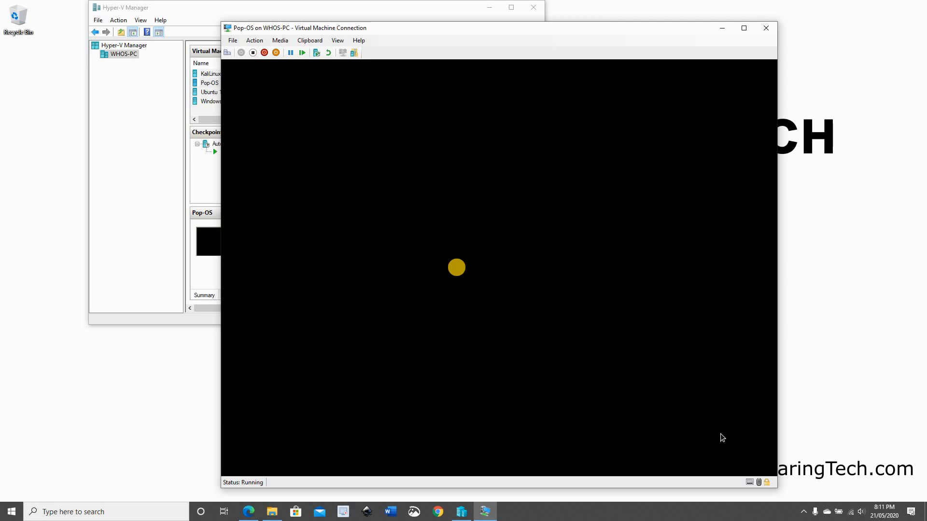